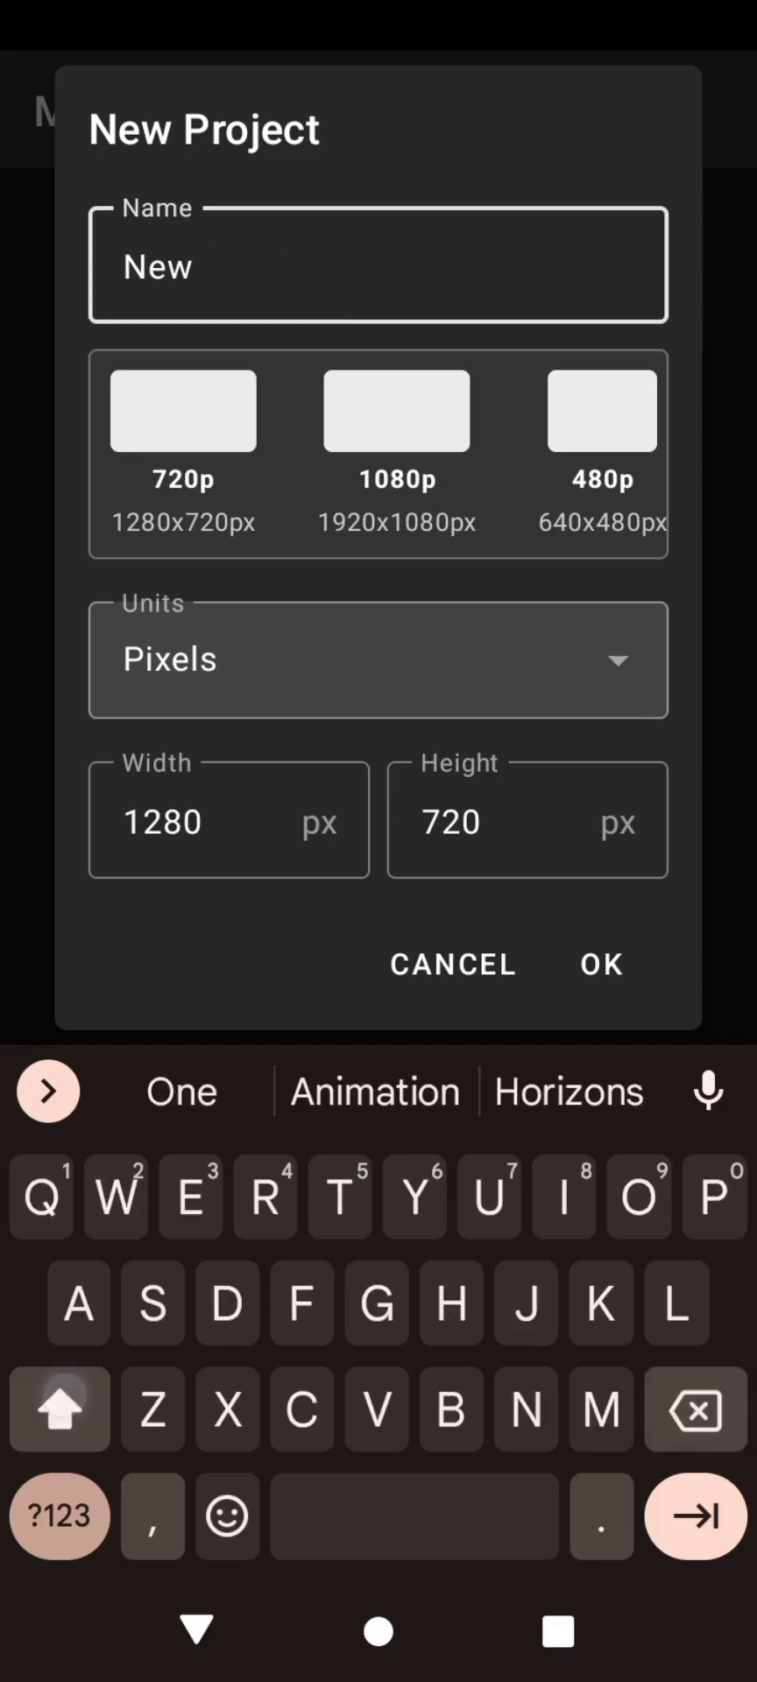
Create a new project named 'A' at 720p (1280×720 px) and open its blank scene
text(Animatio)
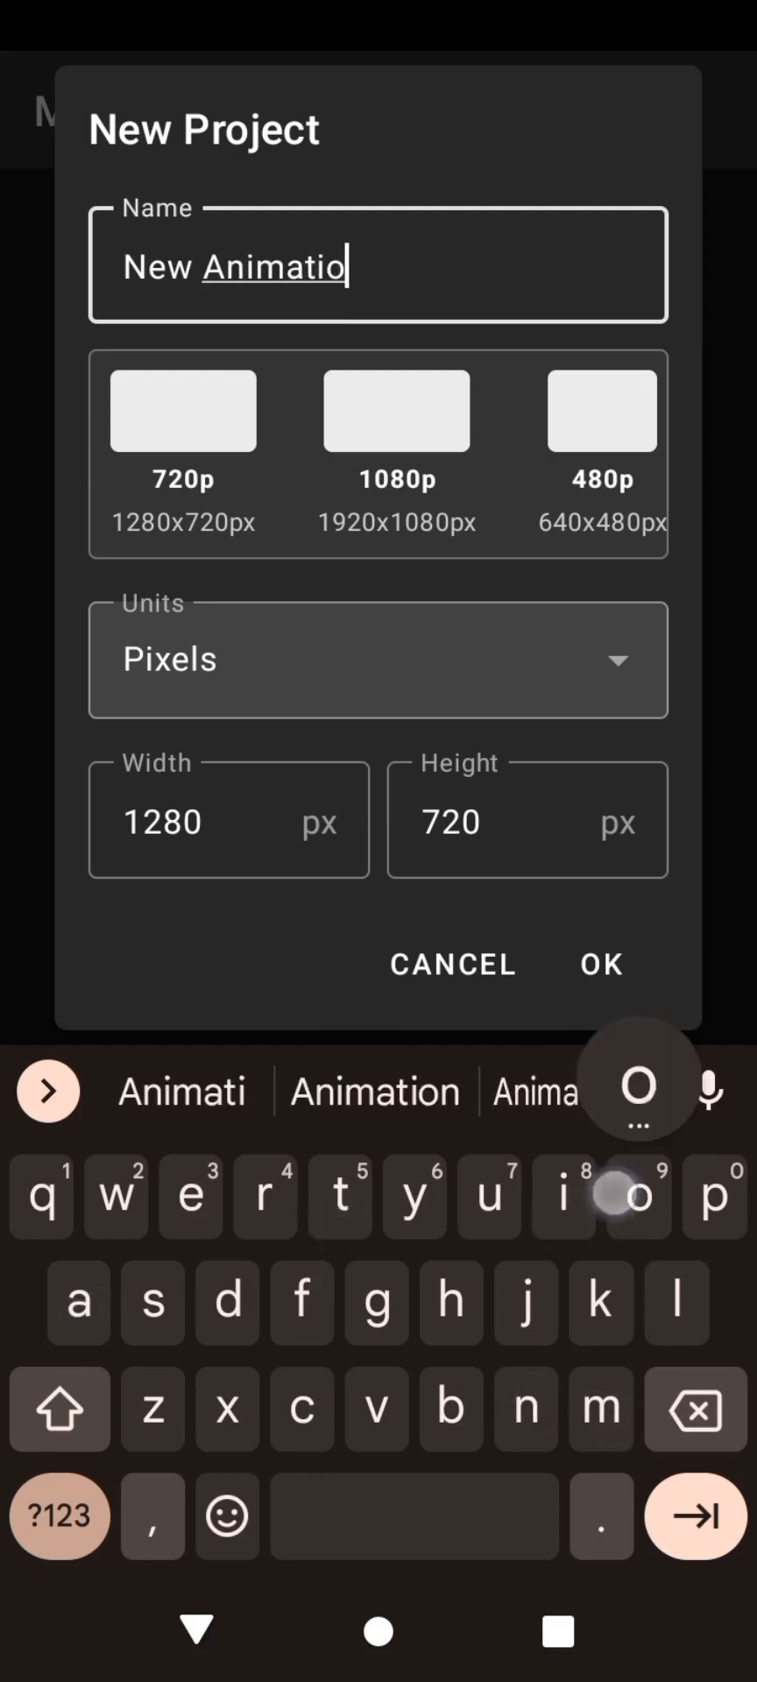
click(599, 963)
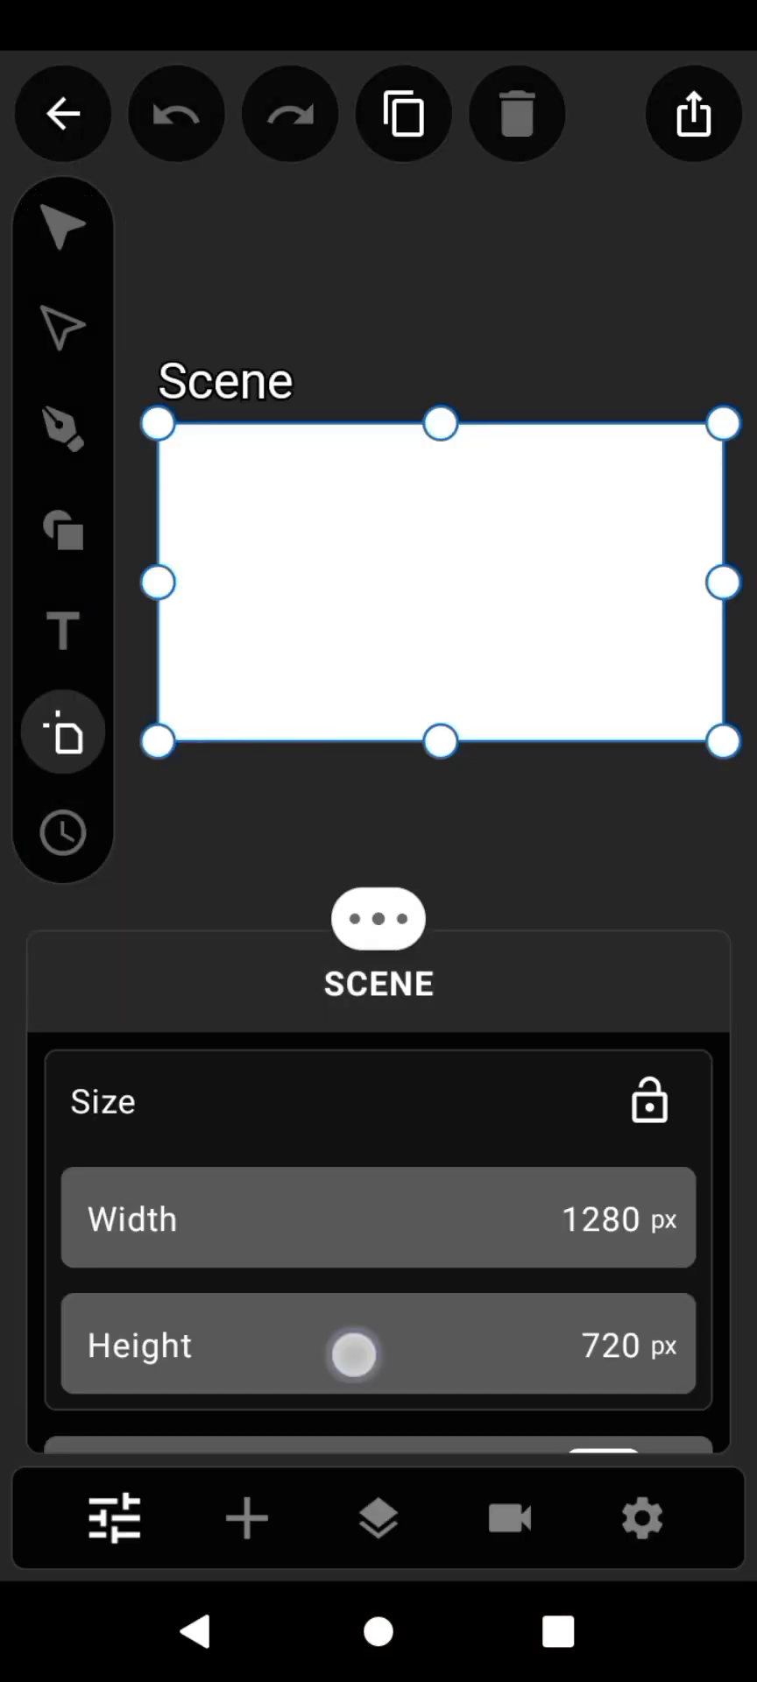
Set the scene background paint to a gradient and move its start toward the top
scroll(down, 3)
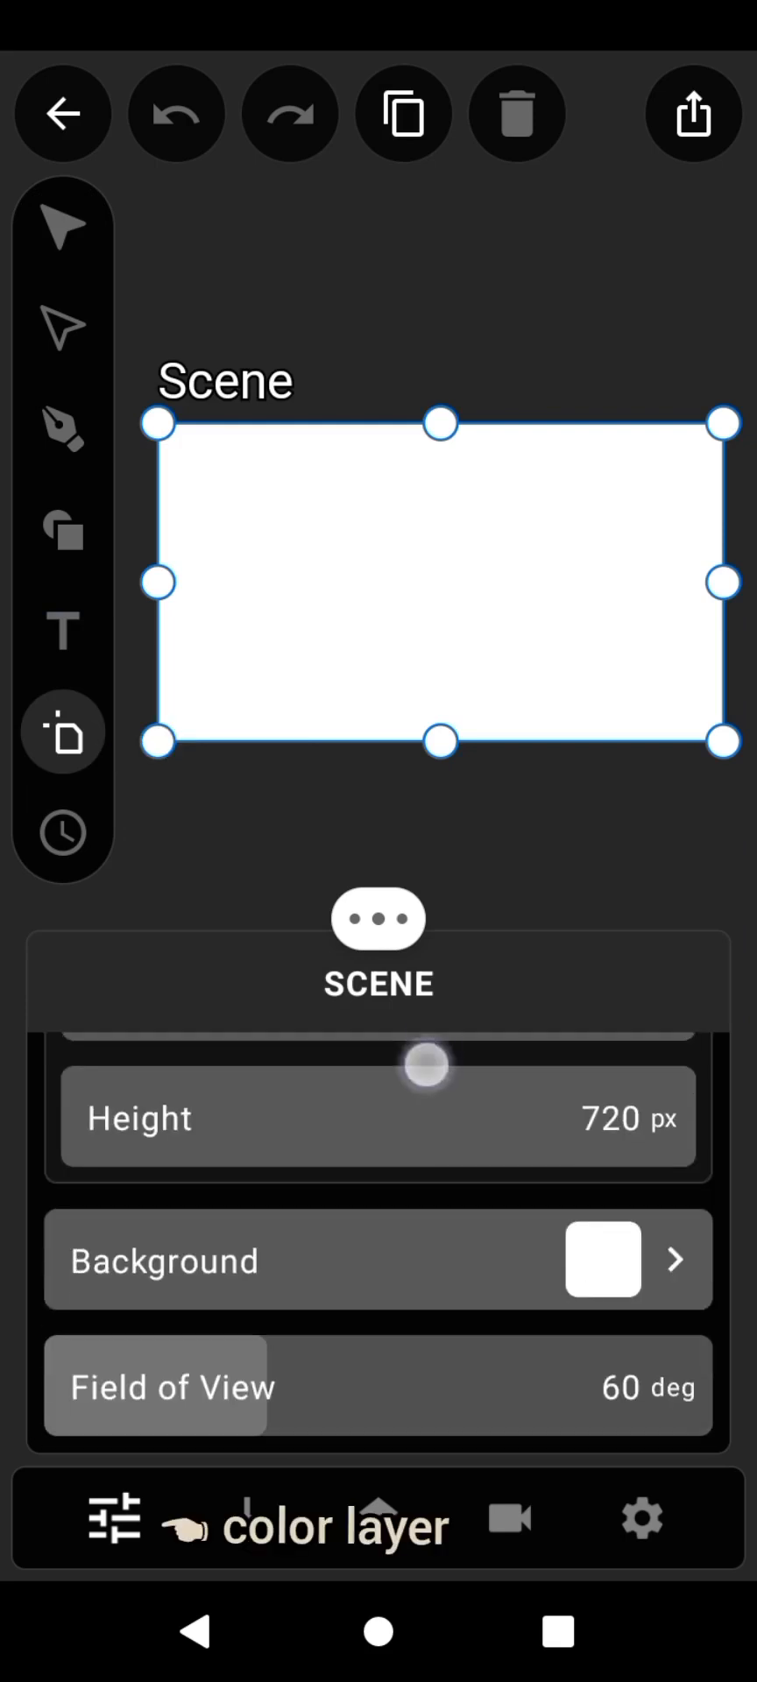
click(377, 1260)
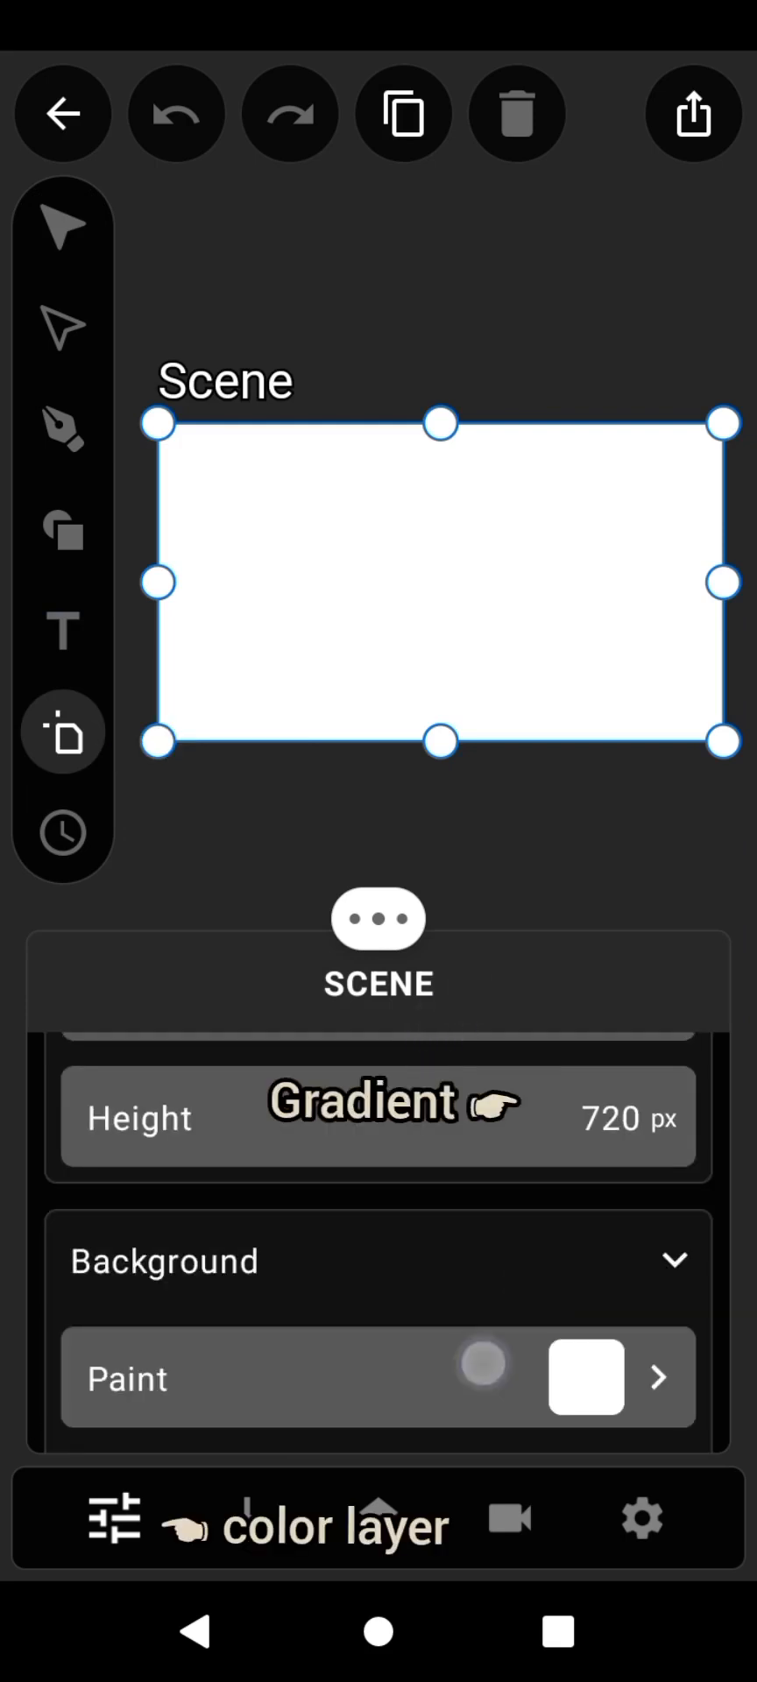
click(659, 1377)
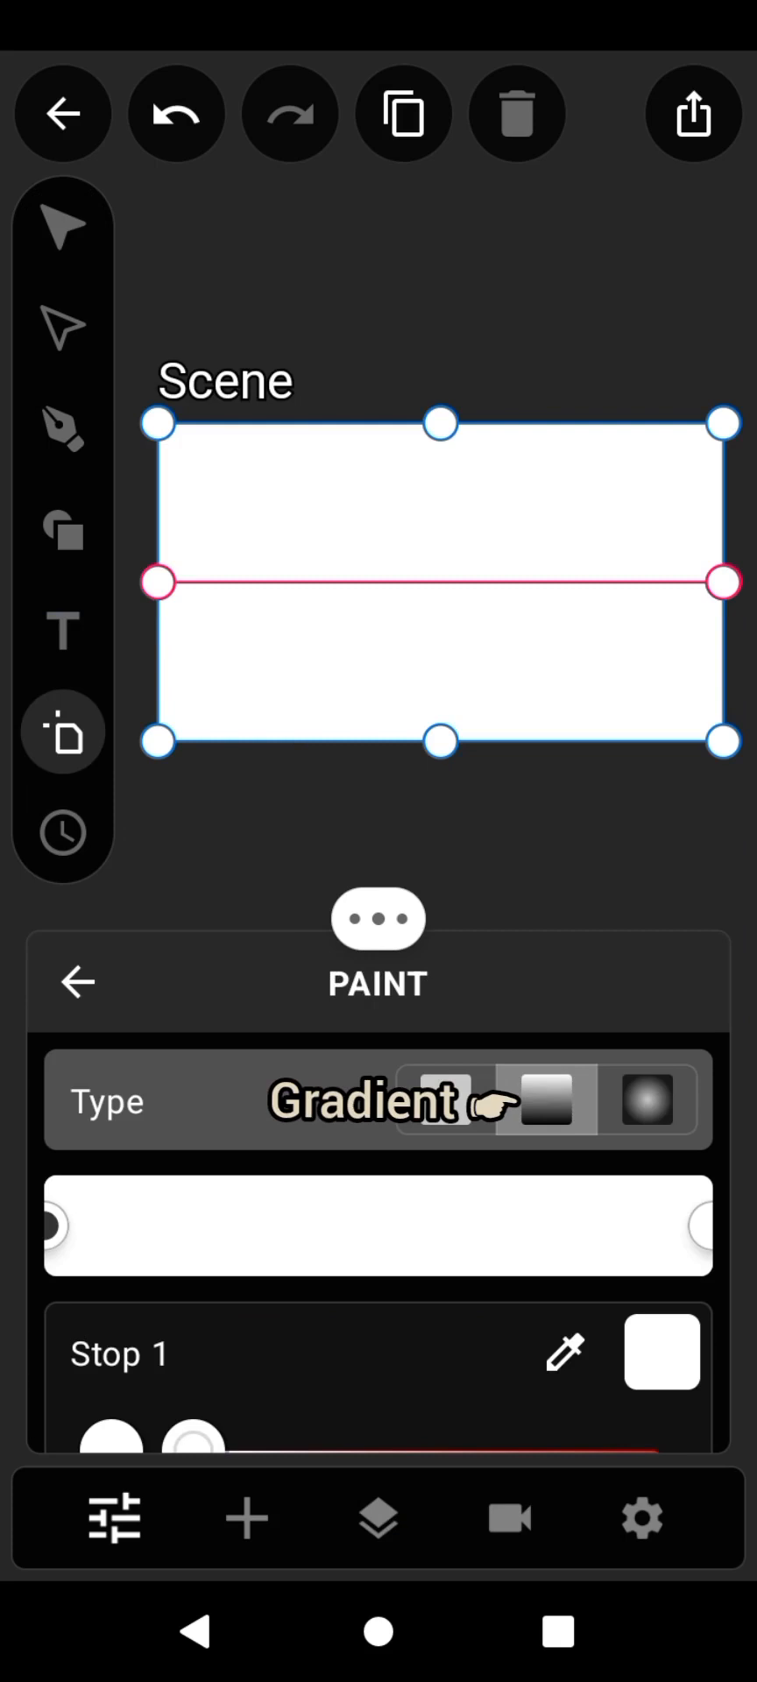
drag(161, 581, 272, 426)
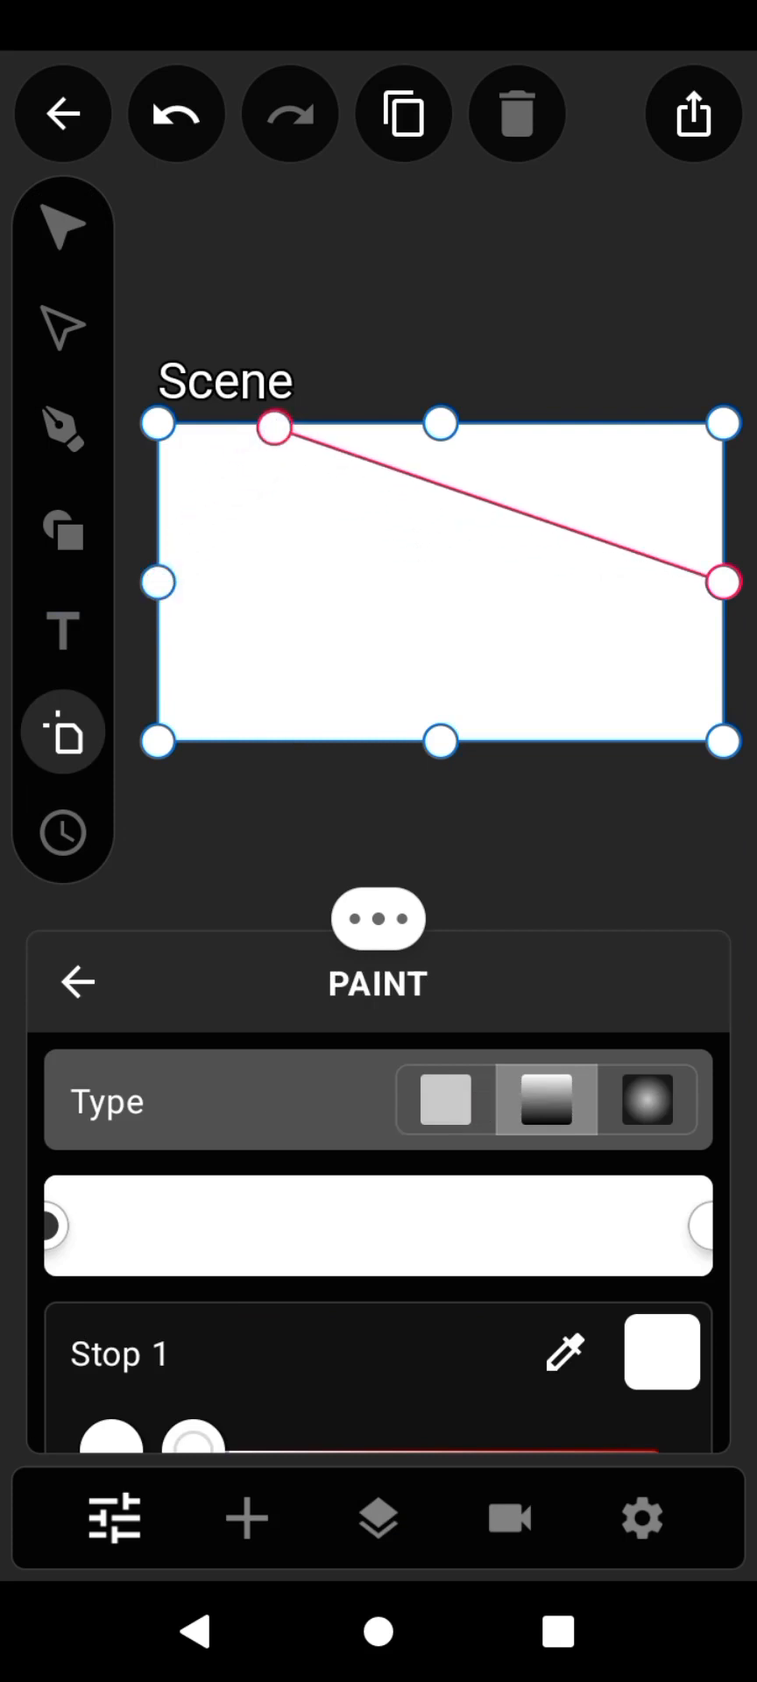
Colour the first gradient stop a bright blue
click(662, 1351)
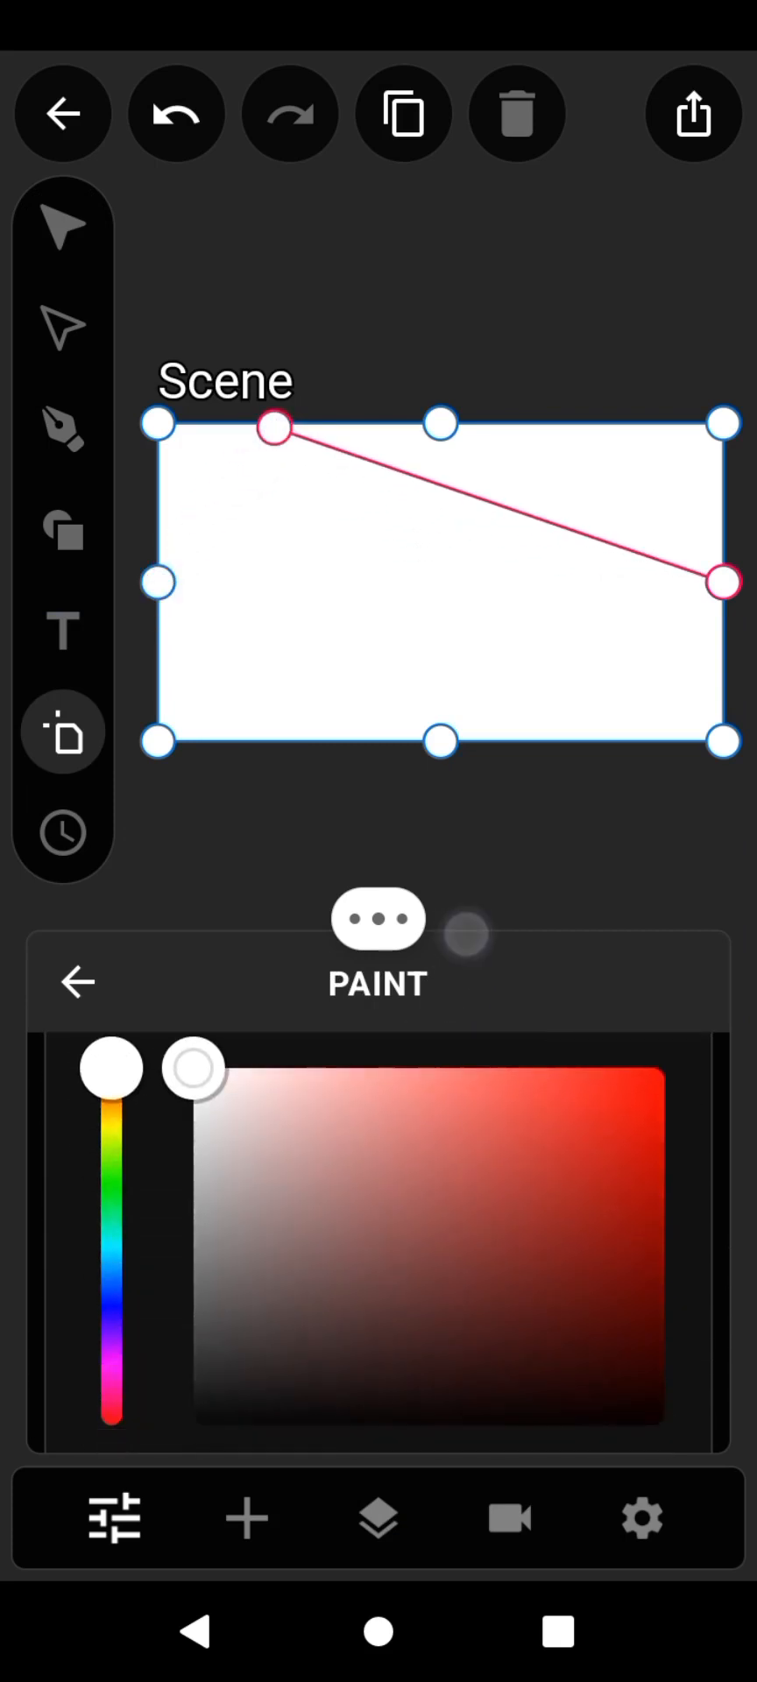
drag(113, 1067, 112, 1283)
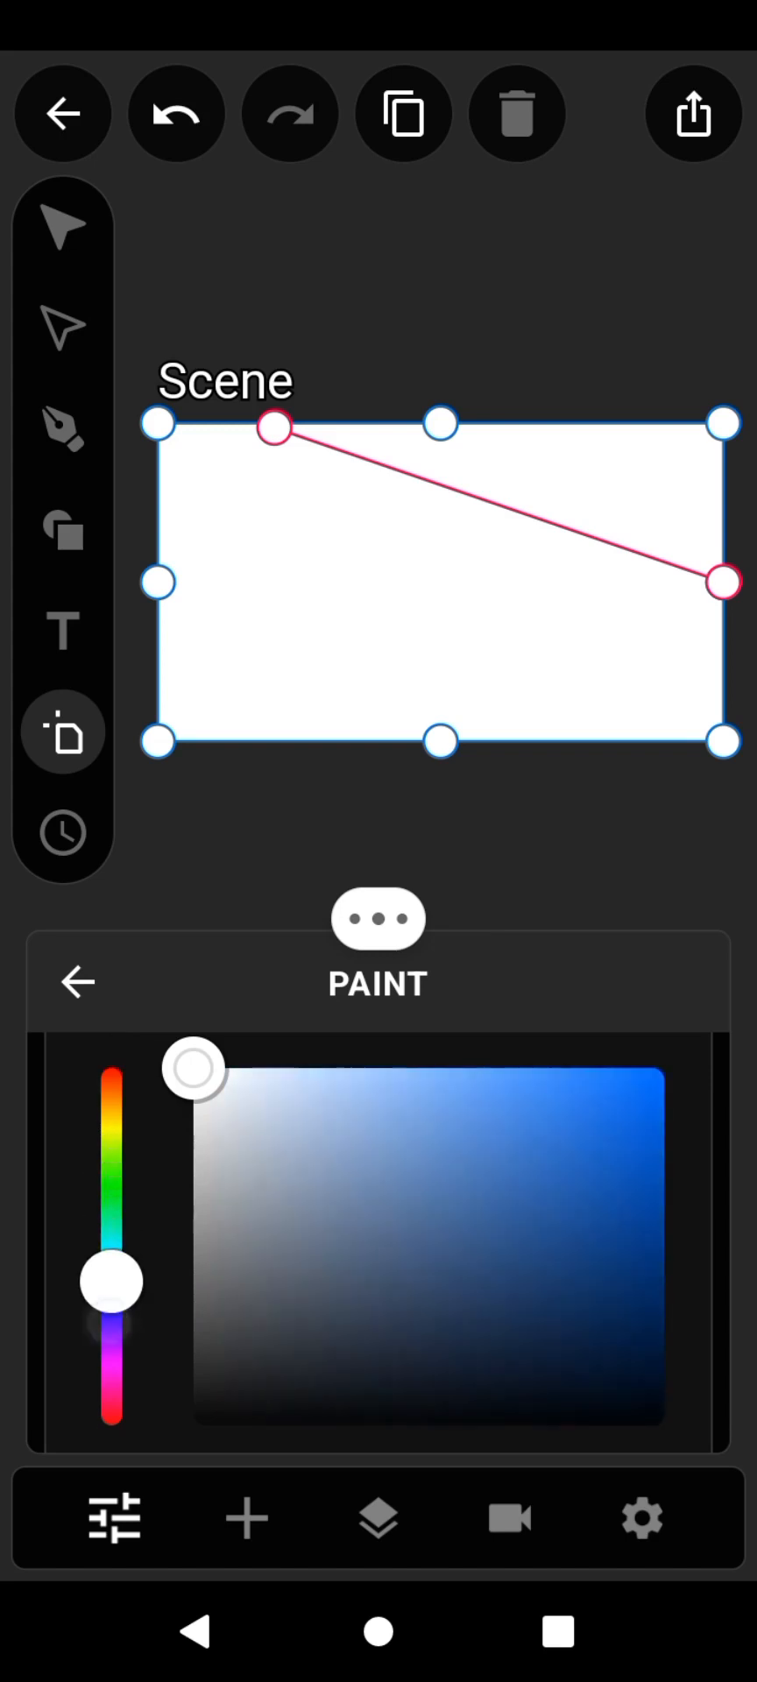
drag(193, 1067, 526, 1087)
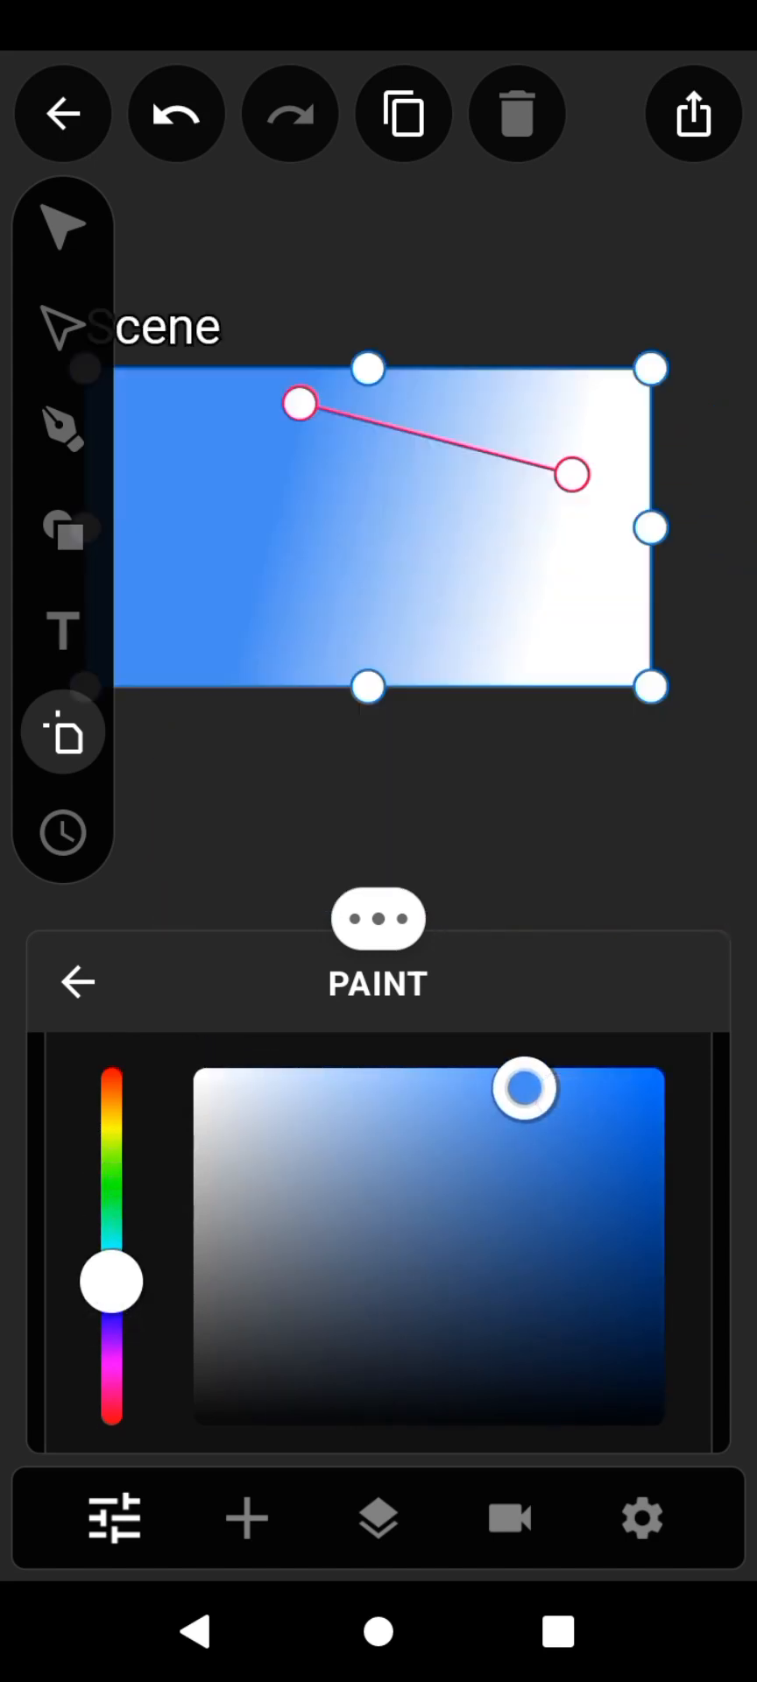
Turn the gradient vertical so blue at the top fades to white below the scene bottom
drag(573, 475, 405, 643)
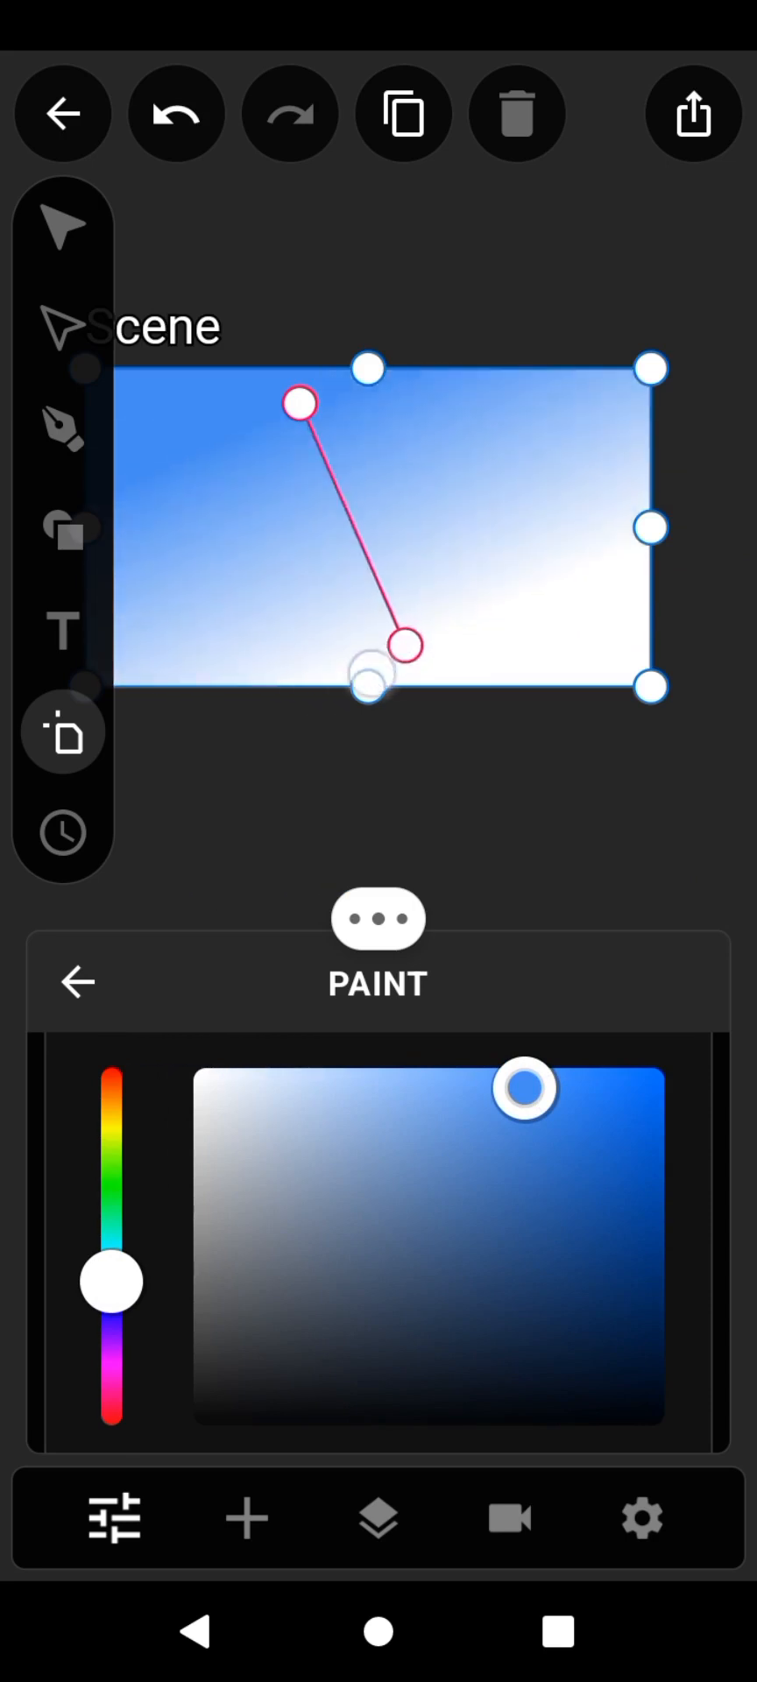
drag(401, 643, 310, 739)
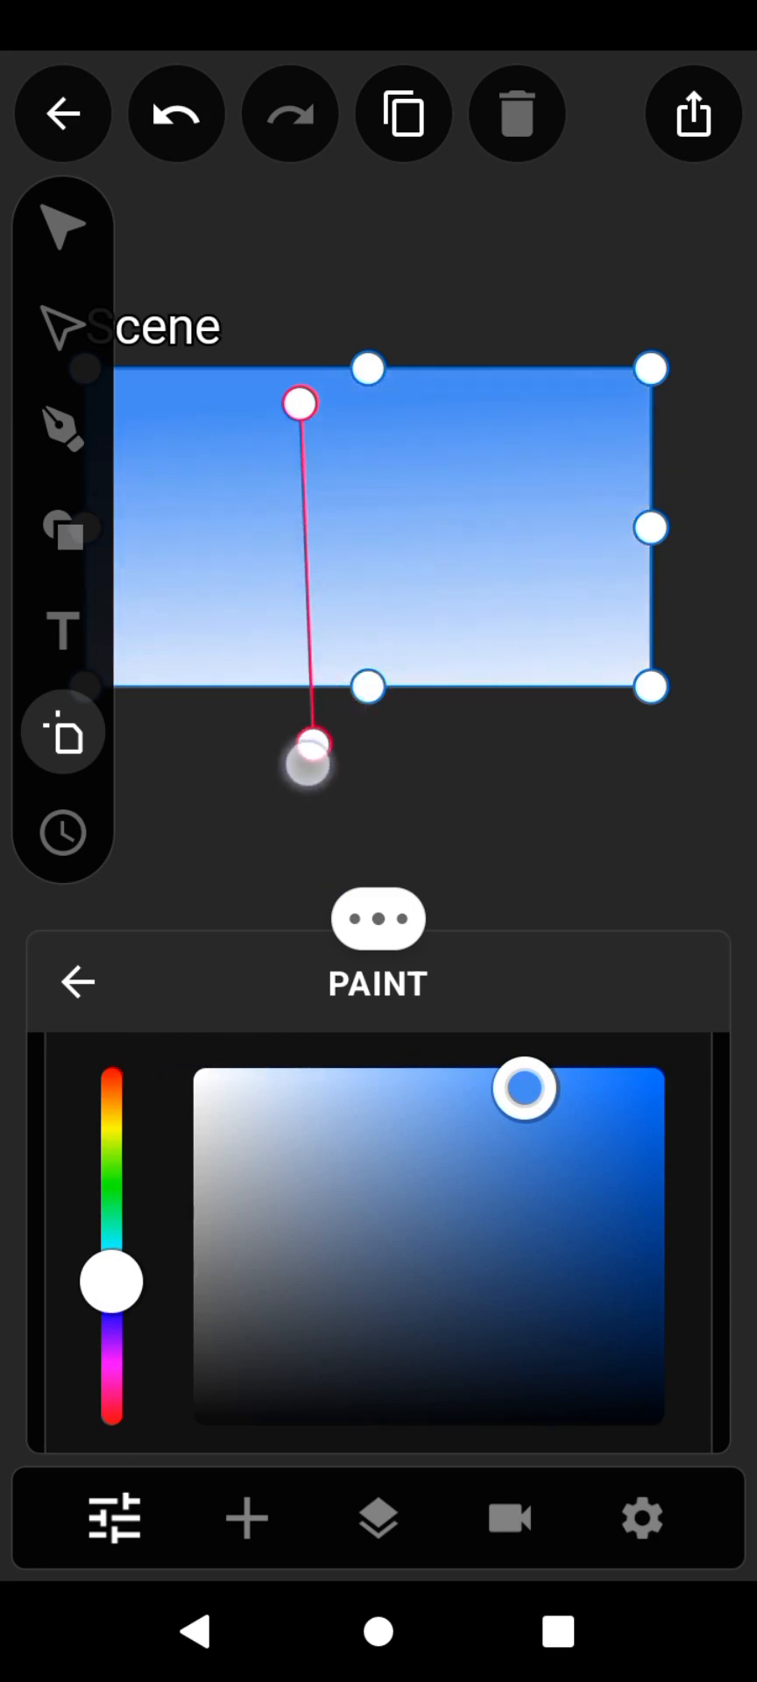
click(77, 981)
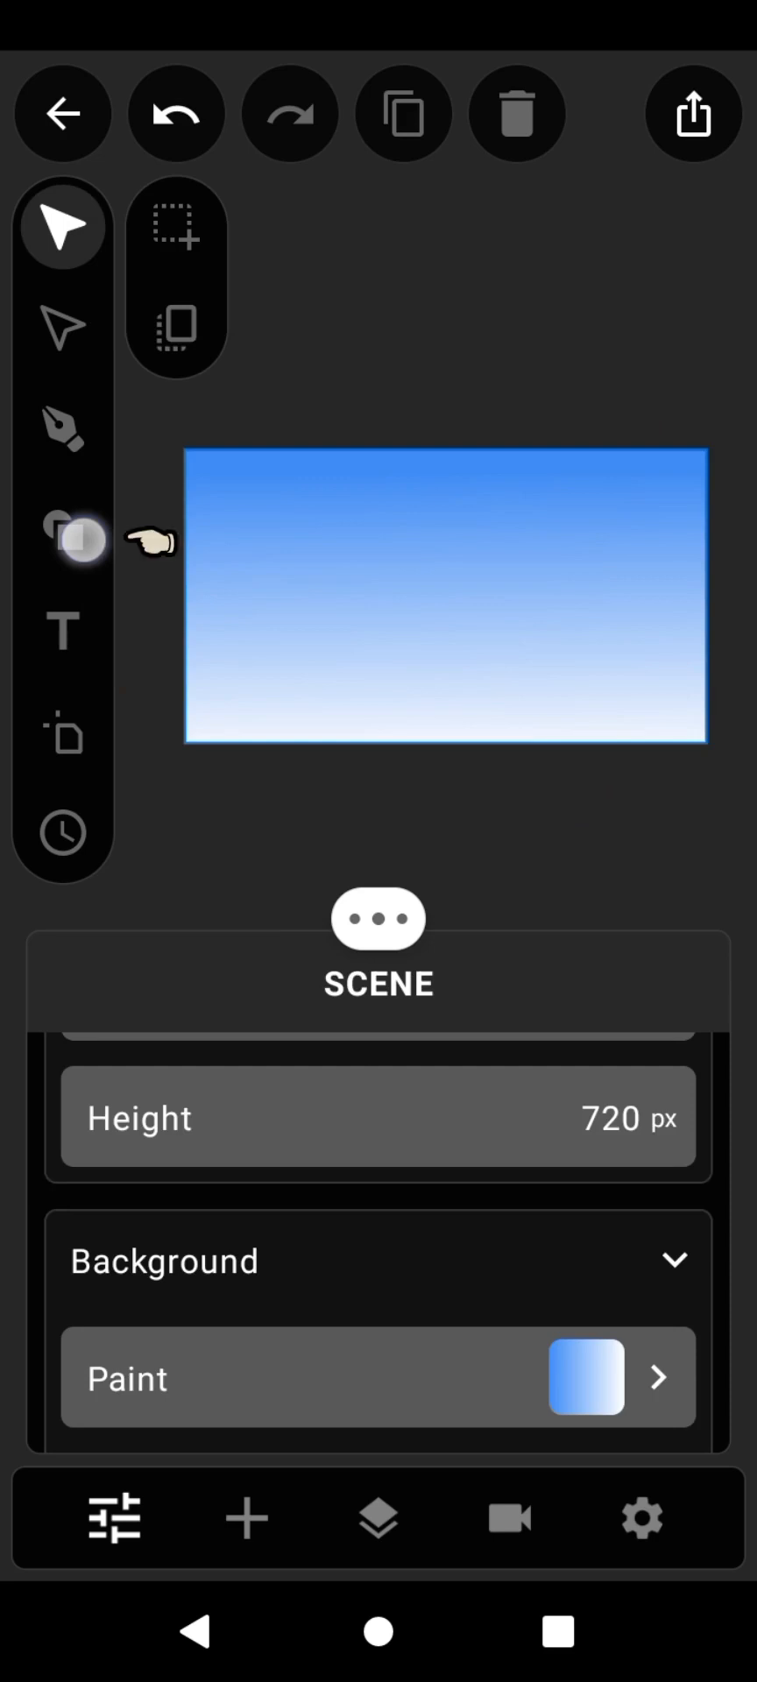
Add a grey rectangle shape stretched across the bottom of the scene
click(61, 529)
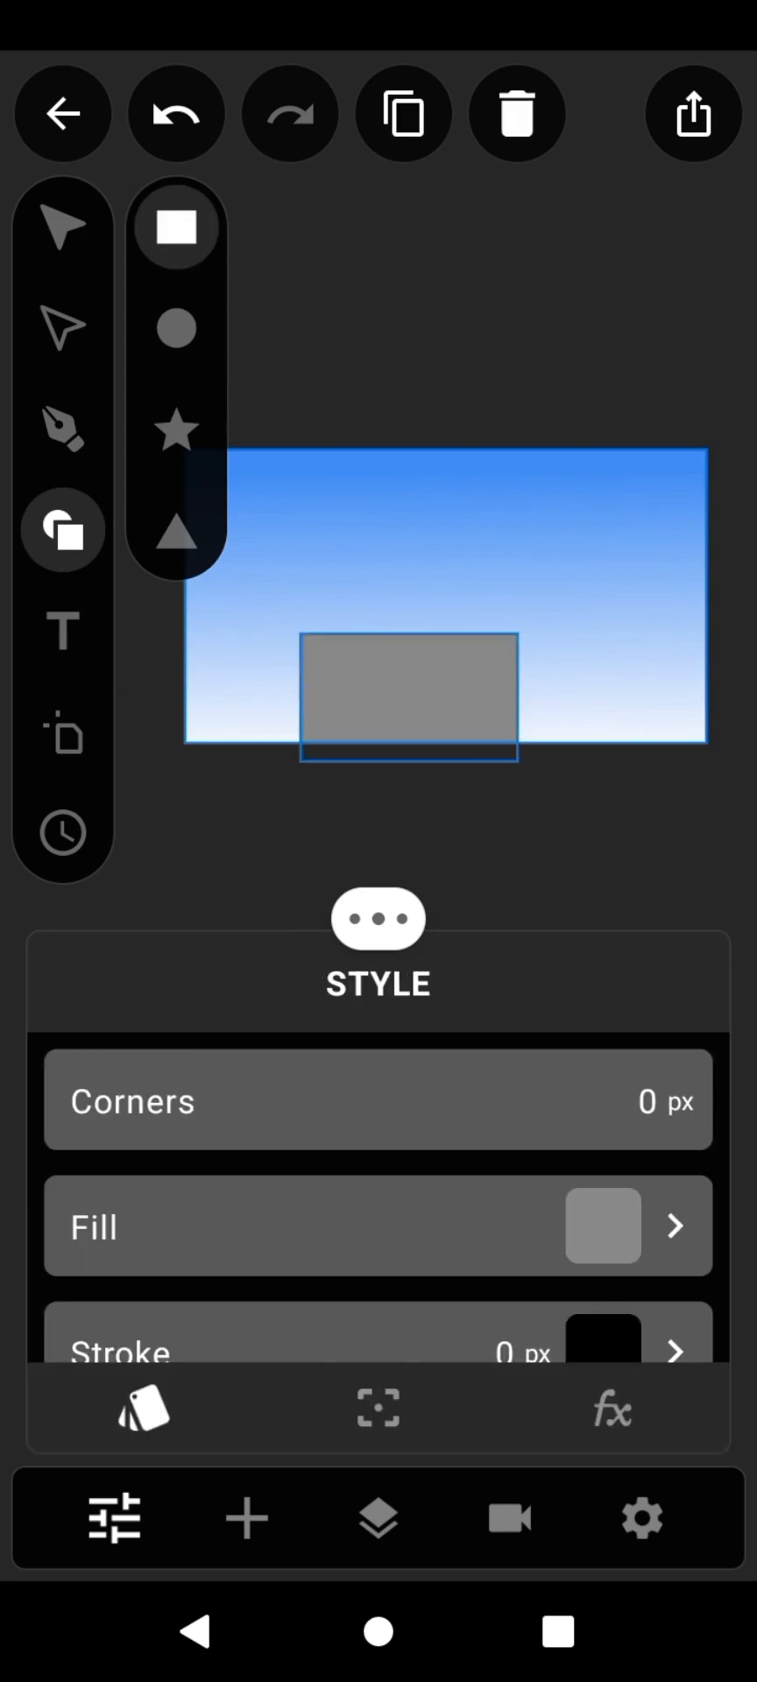
click(61, 223)
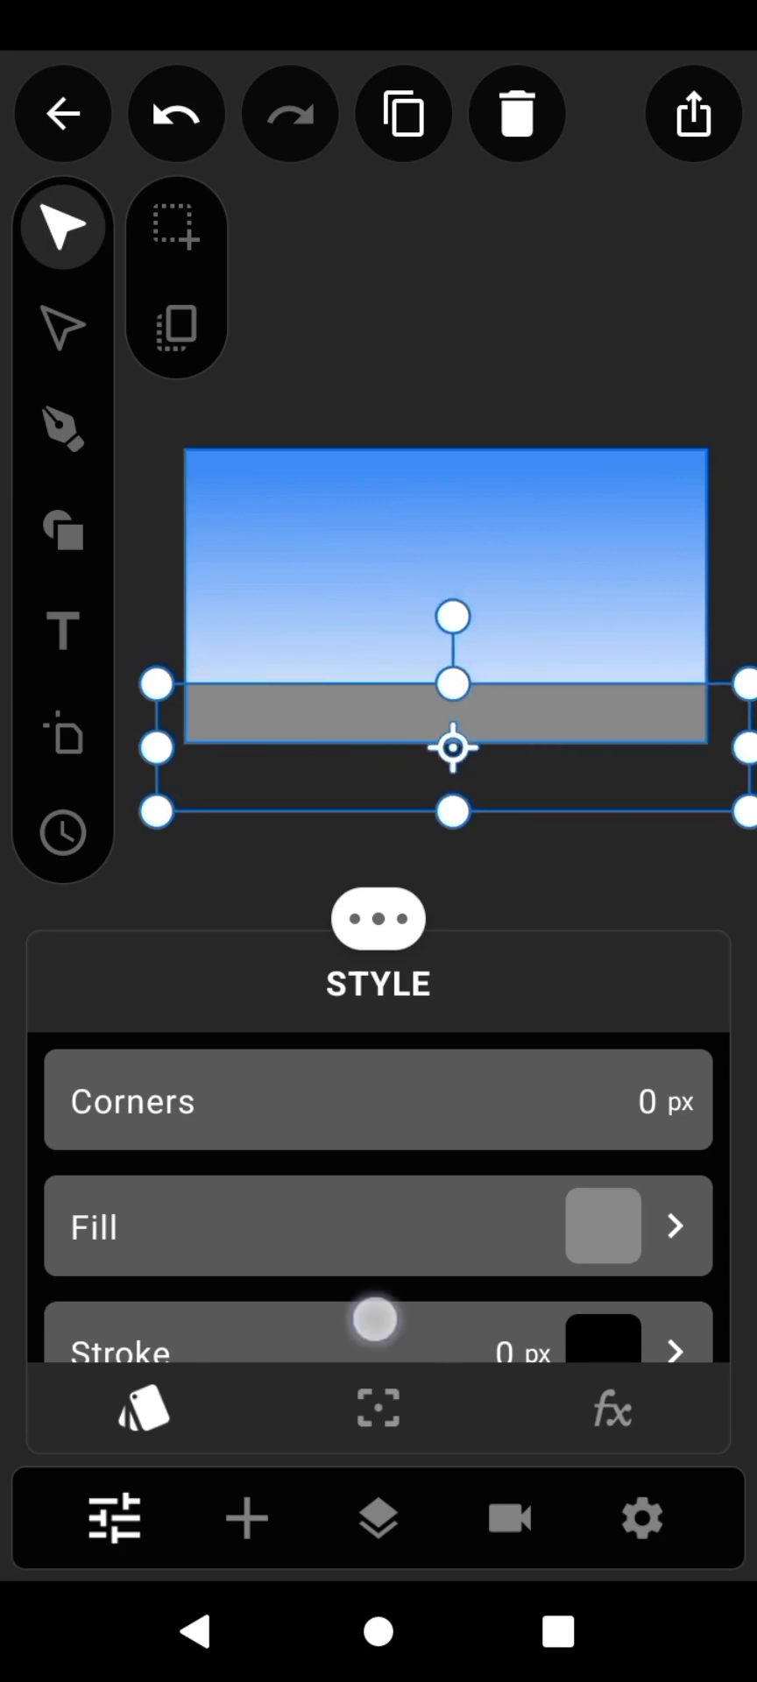
scroll(up, 3)
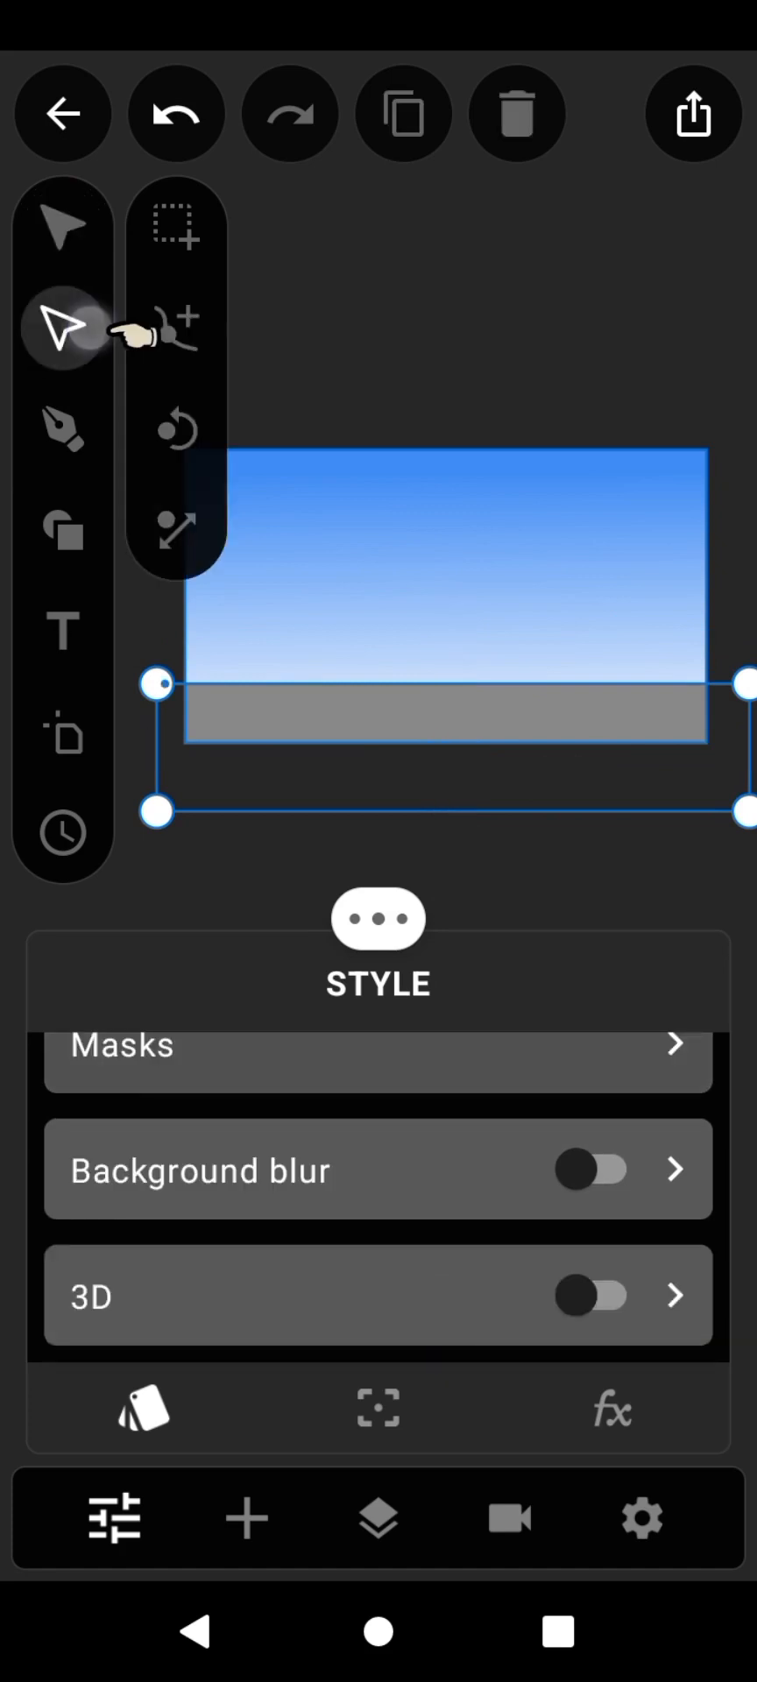
Edit the ground's top-edge nodes into smooth curve points for a hill outline
click(175, 328)
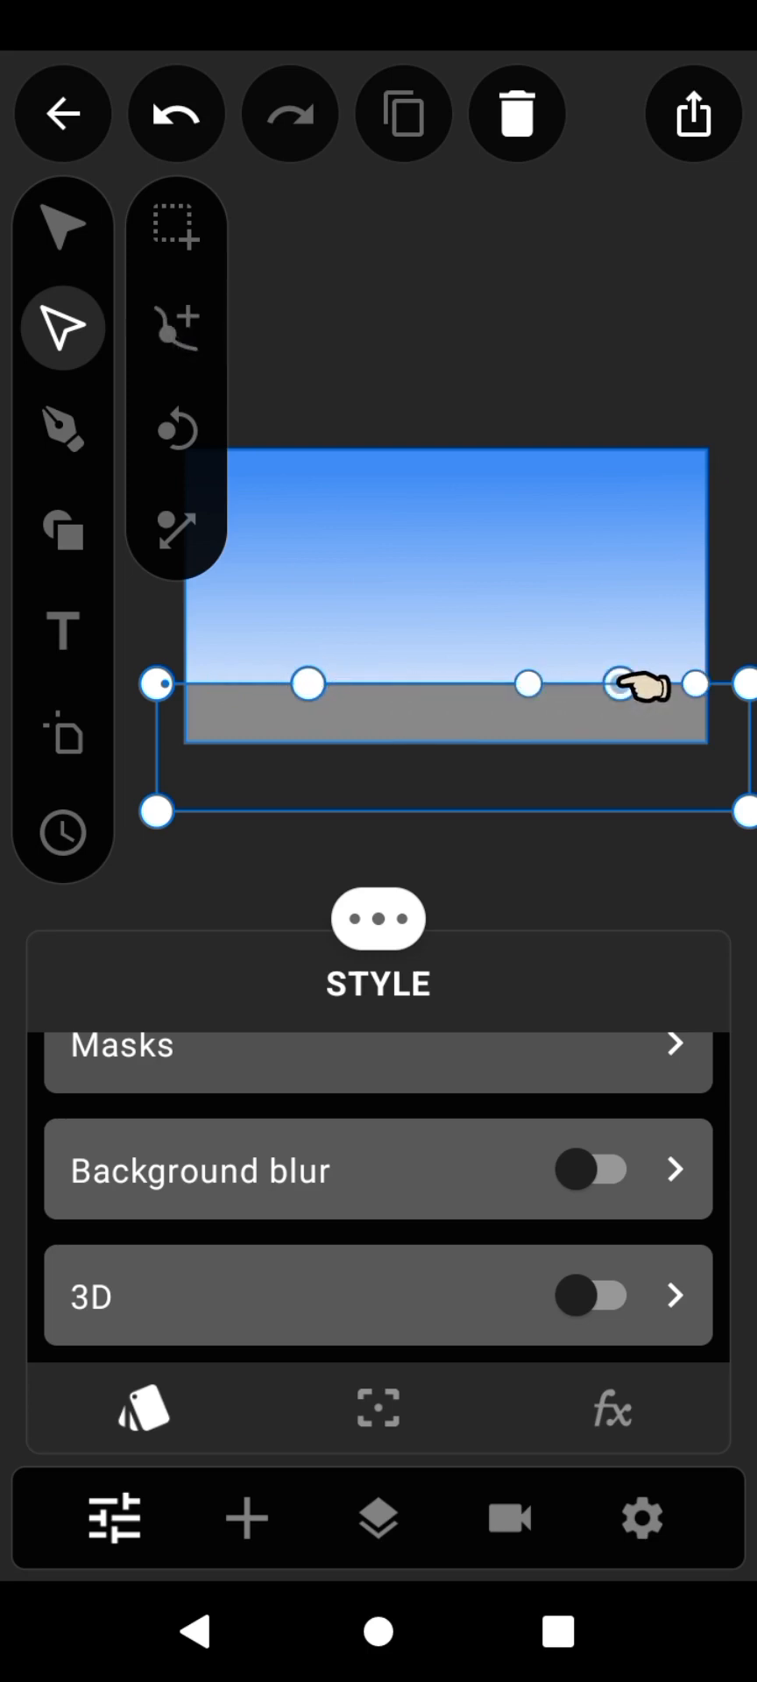
click(620, 683)
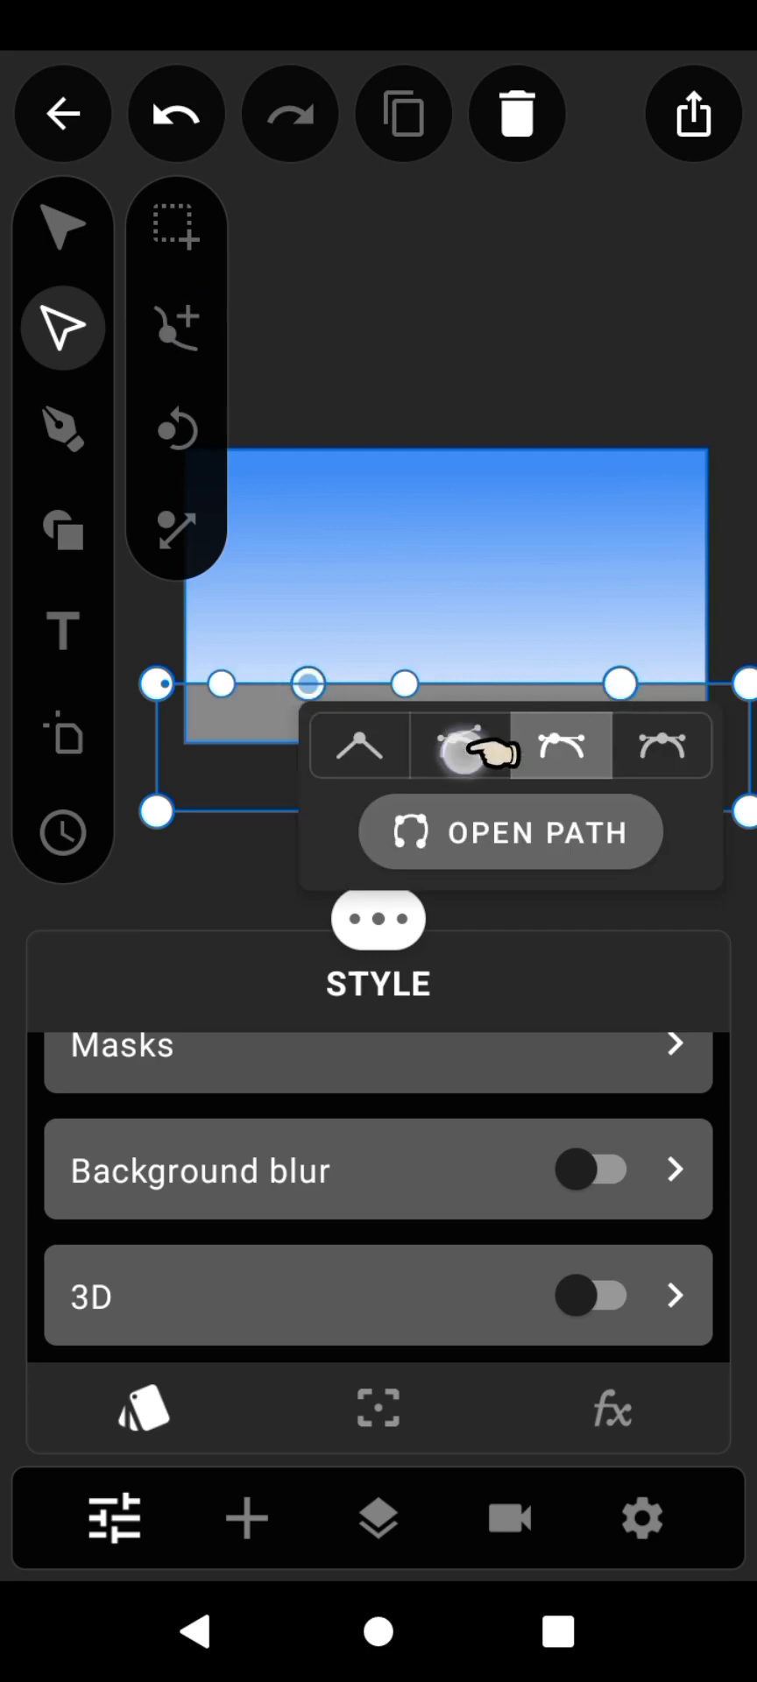
click(461, 745)
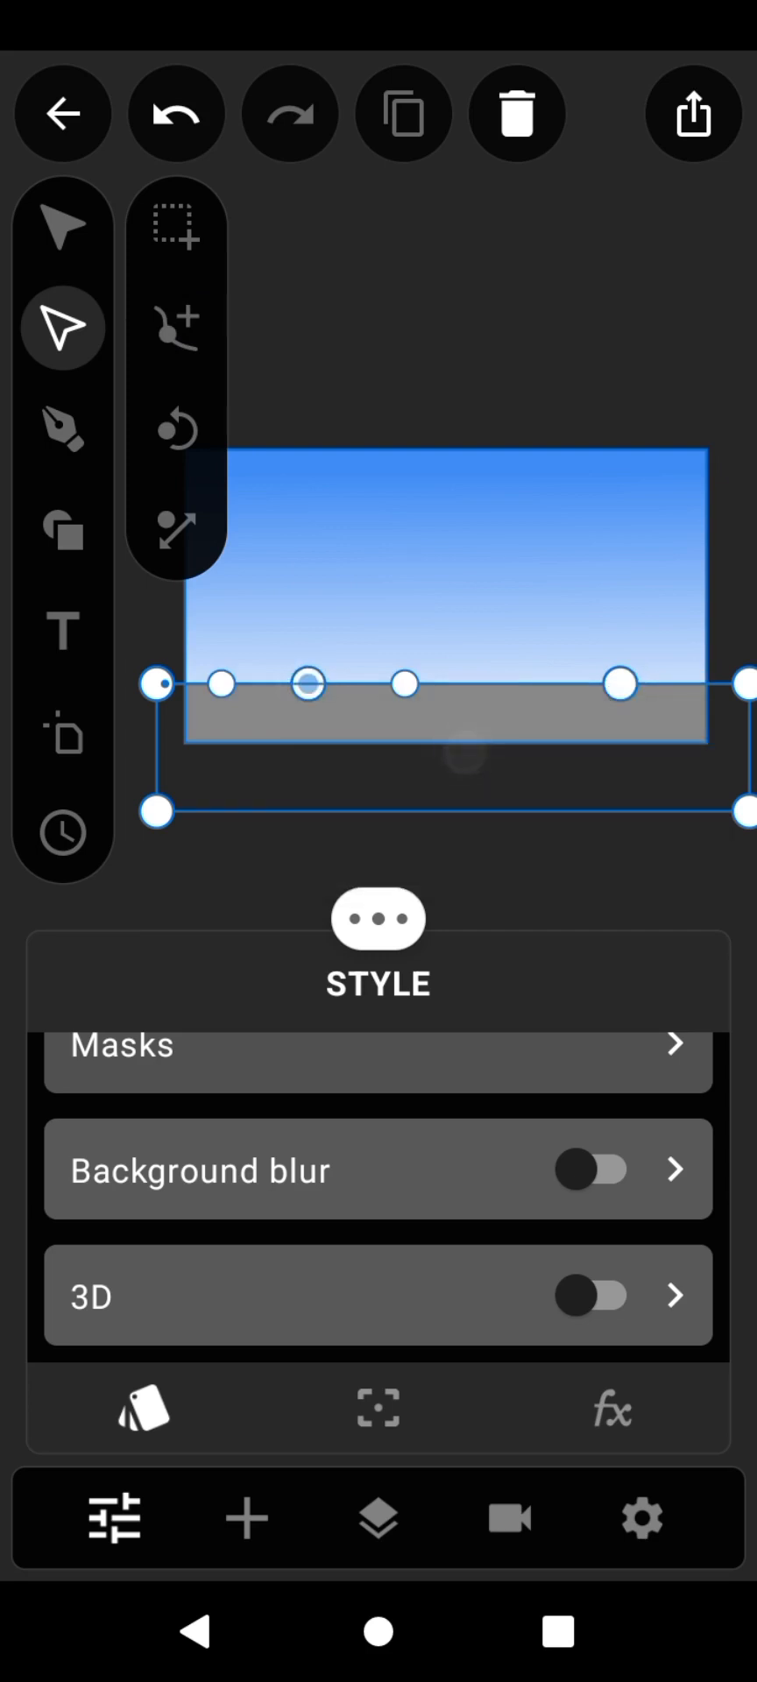
click(308, 685)
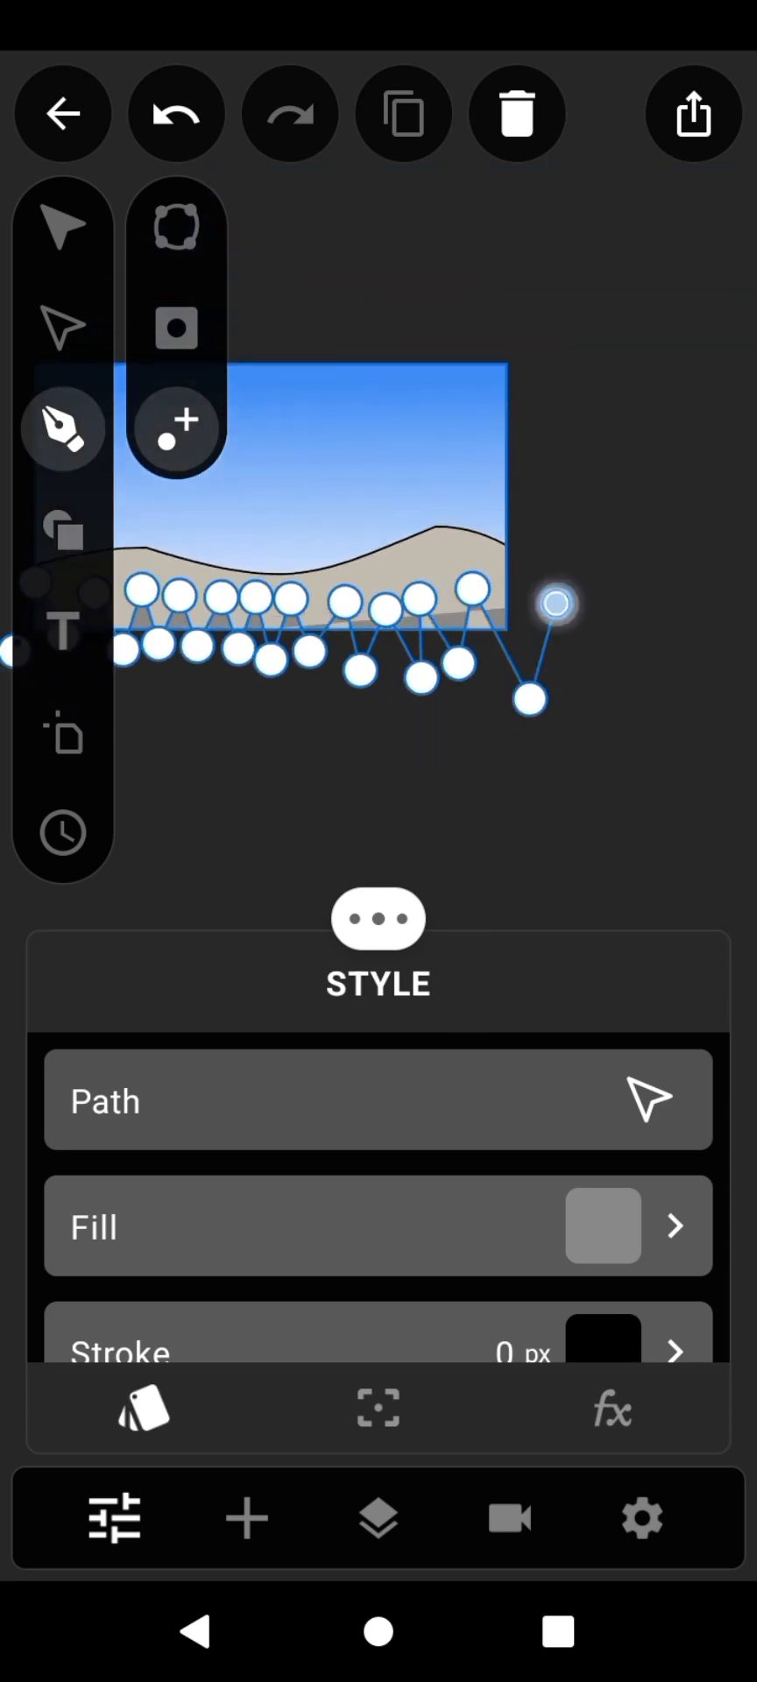
Finish the Pen-drawn jagged grass path along the bottom in front of the hills
click(61, 226)
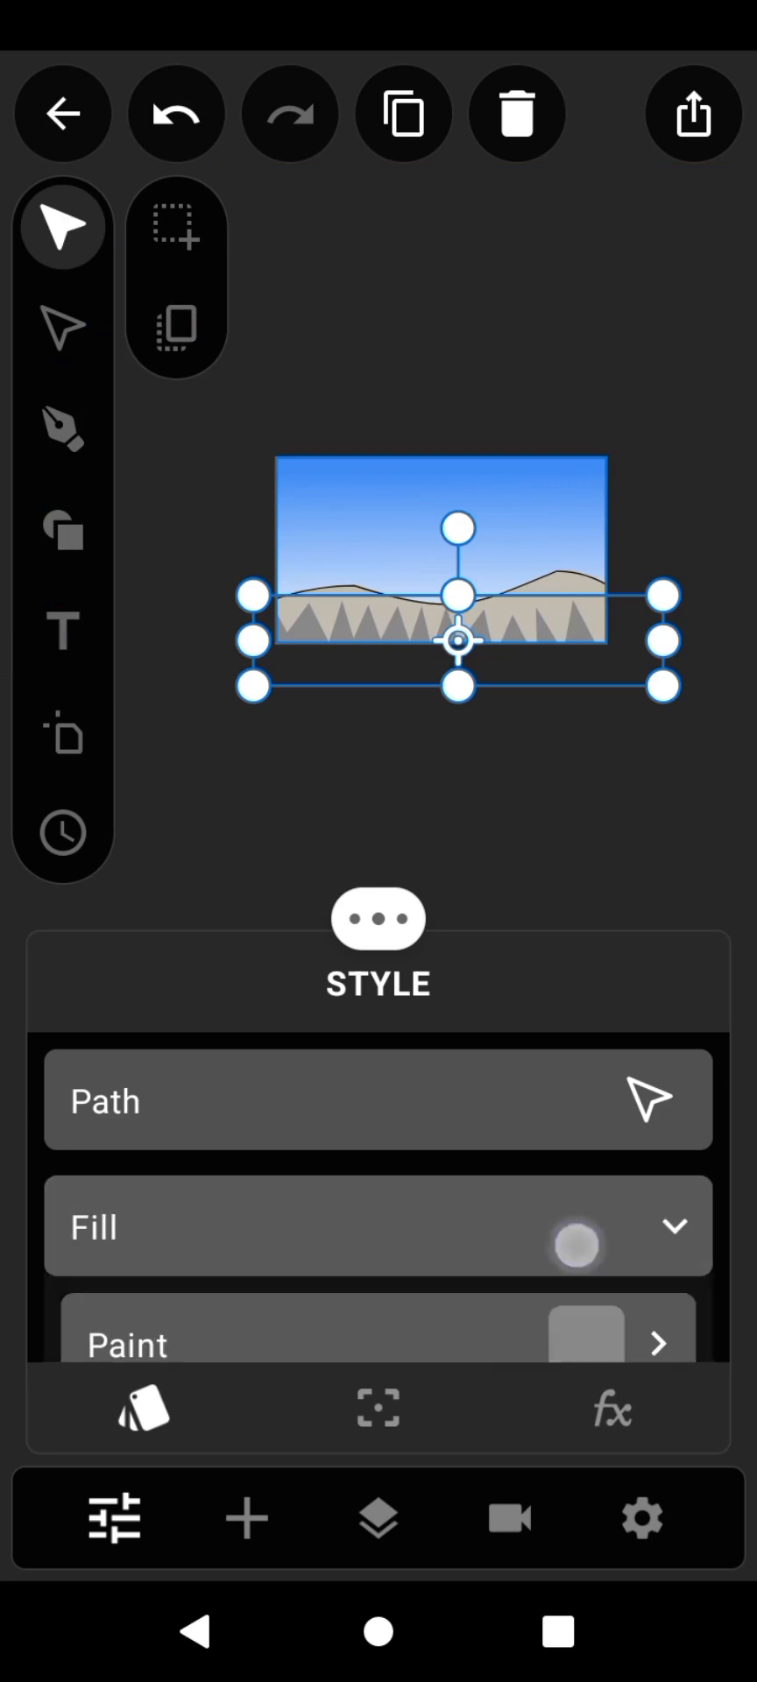
Fill the grass path with a green shade and show the Layers panel
click(584, 1331)
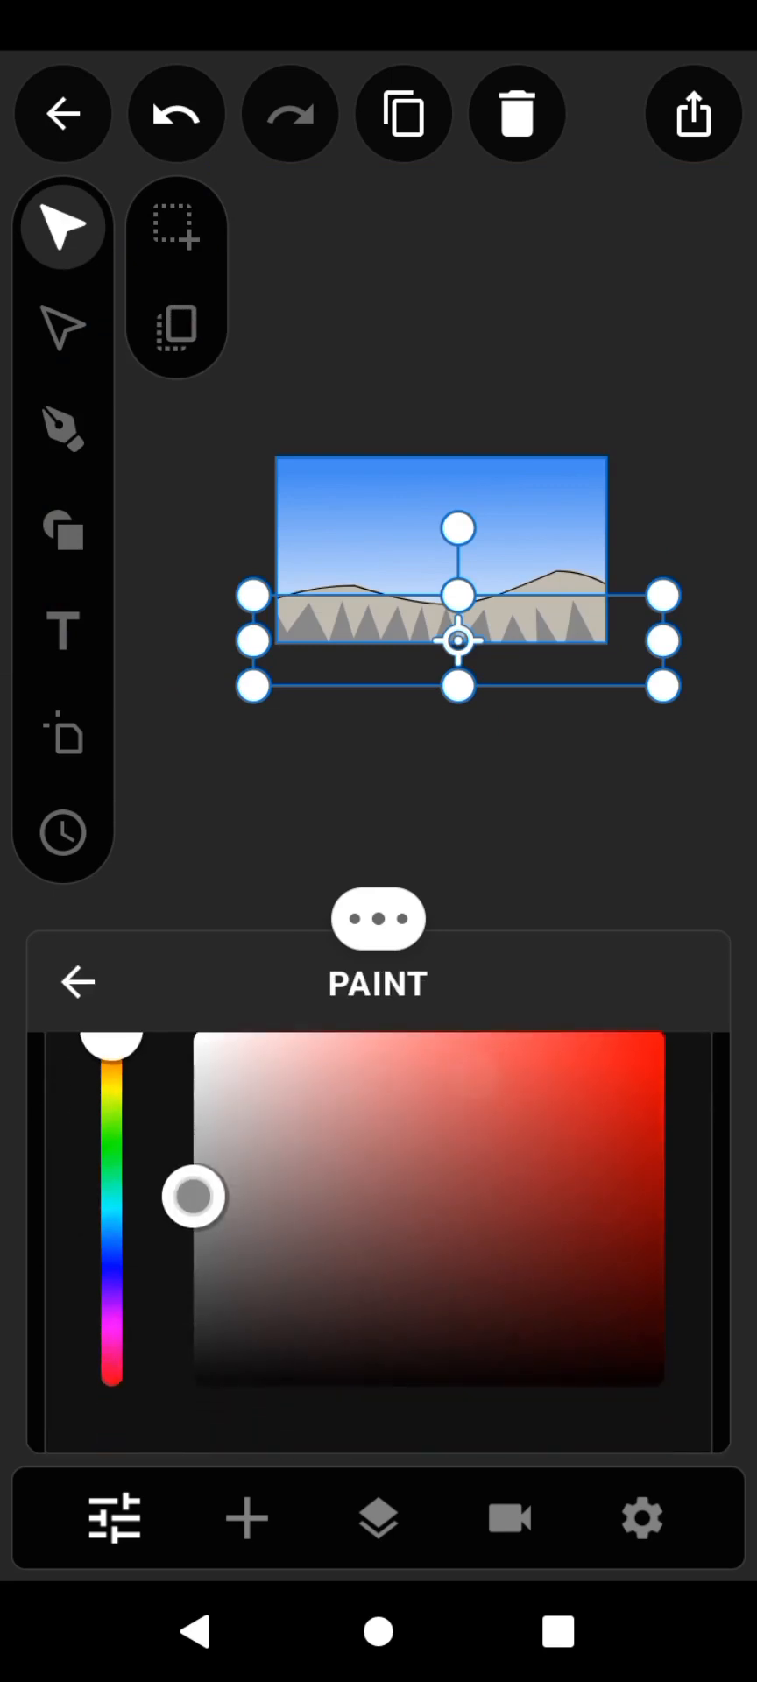
drag(112, 1046, 112, 1123)
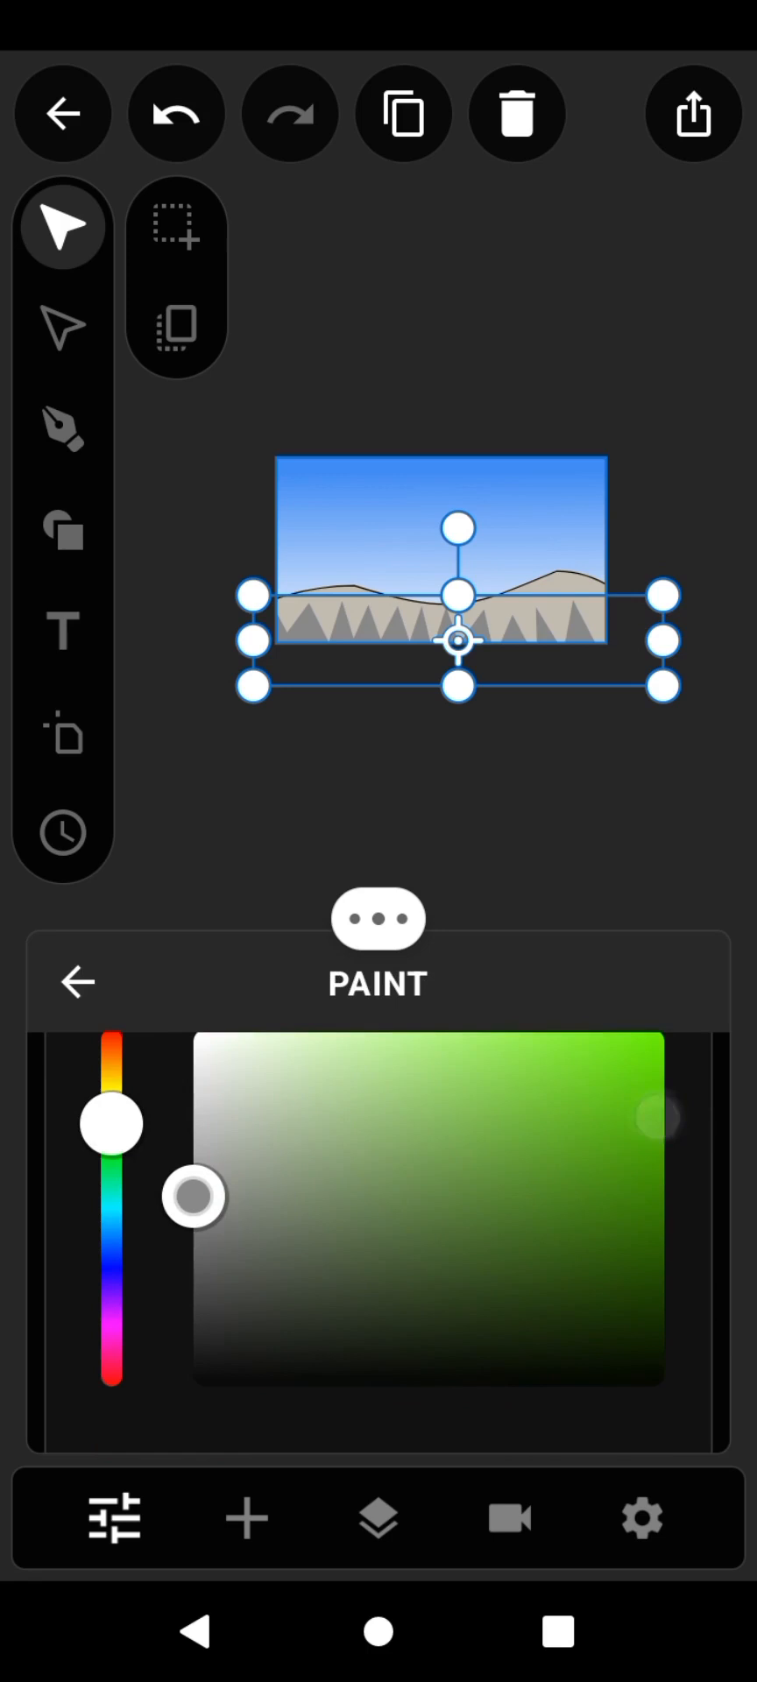
click(77, 981)
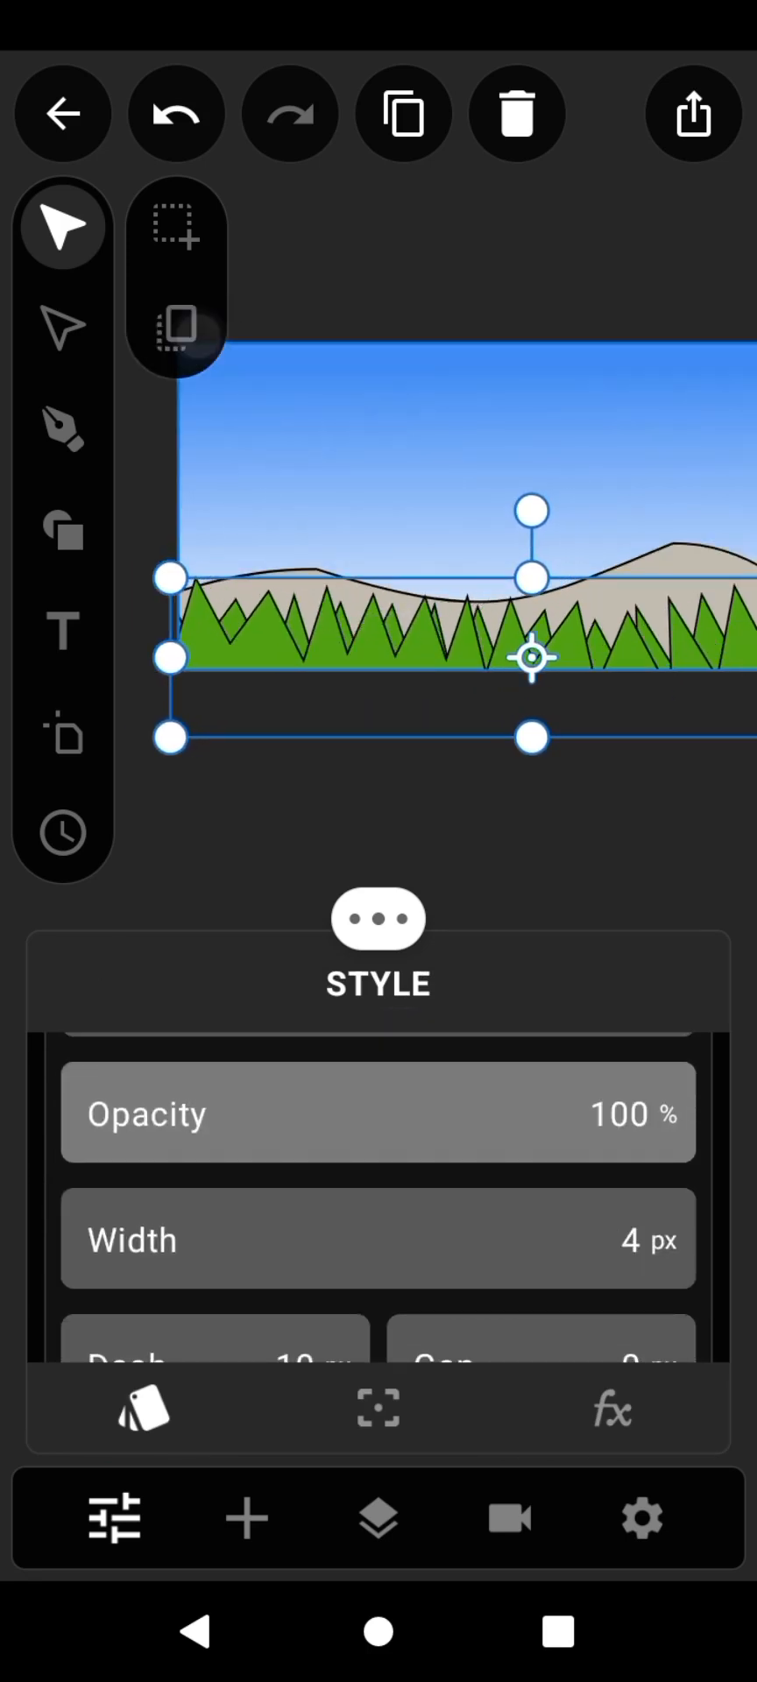
click(145, 1409)
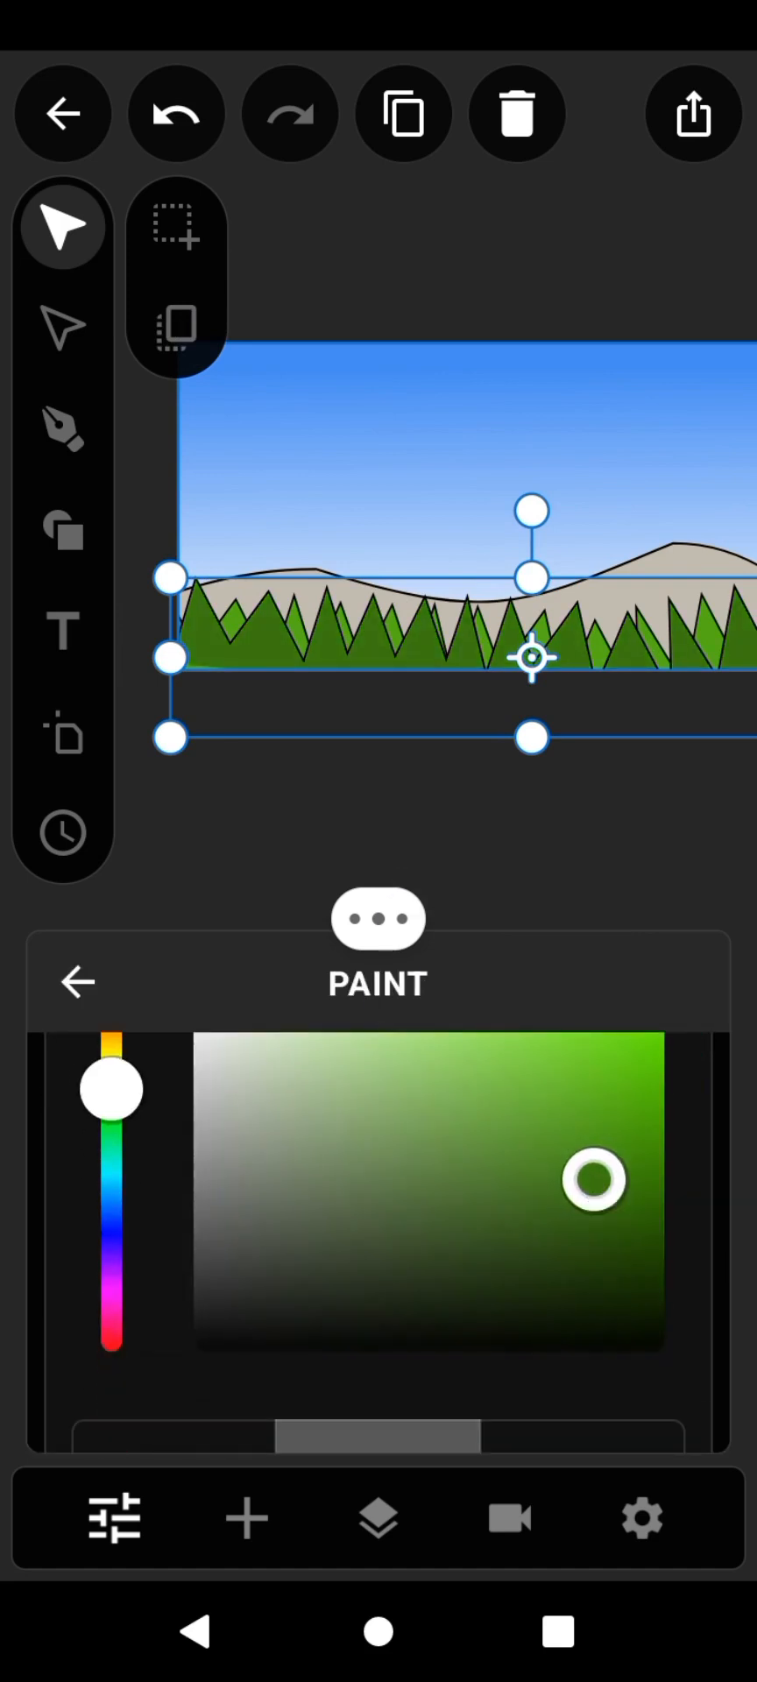
click(376, 1517)
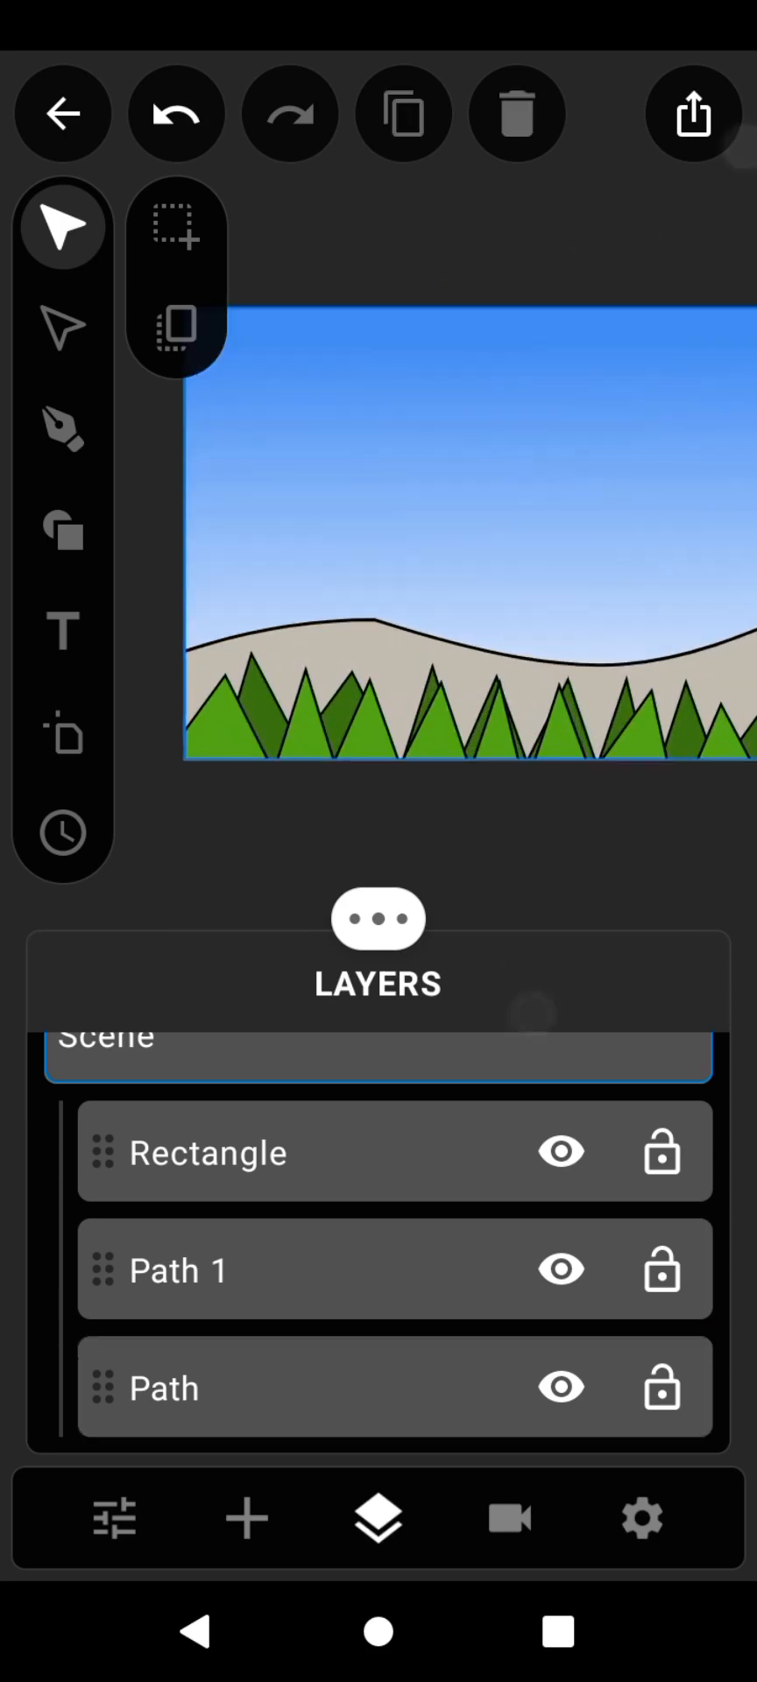
Draw a spiky grey Pen path behind the hills and blur it by 23 px
click(61, 427)
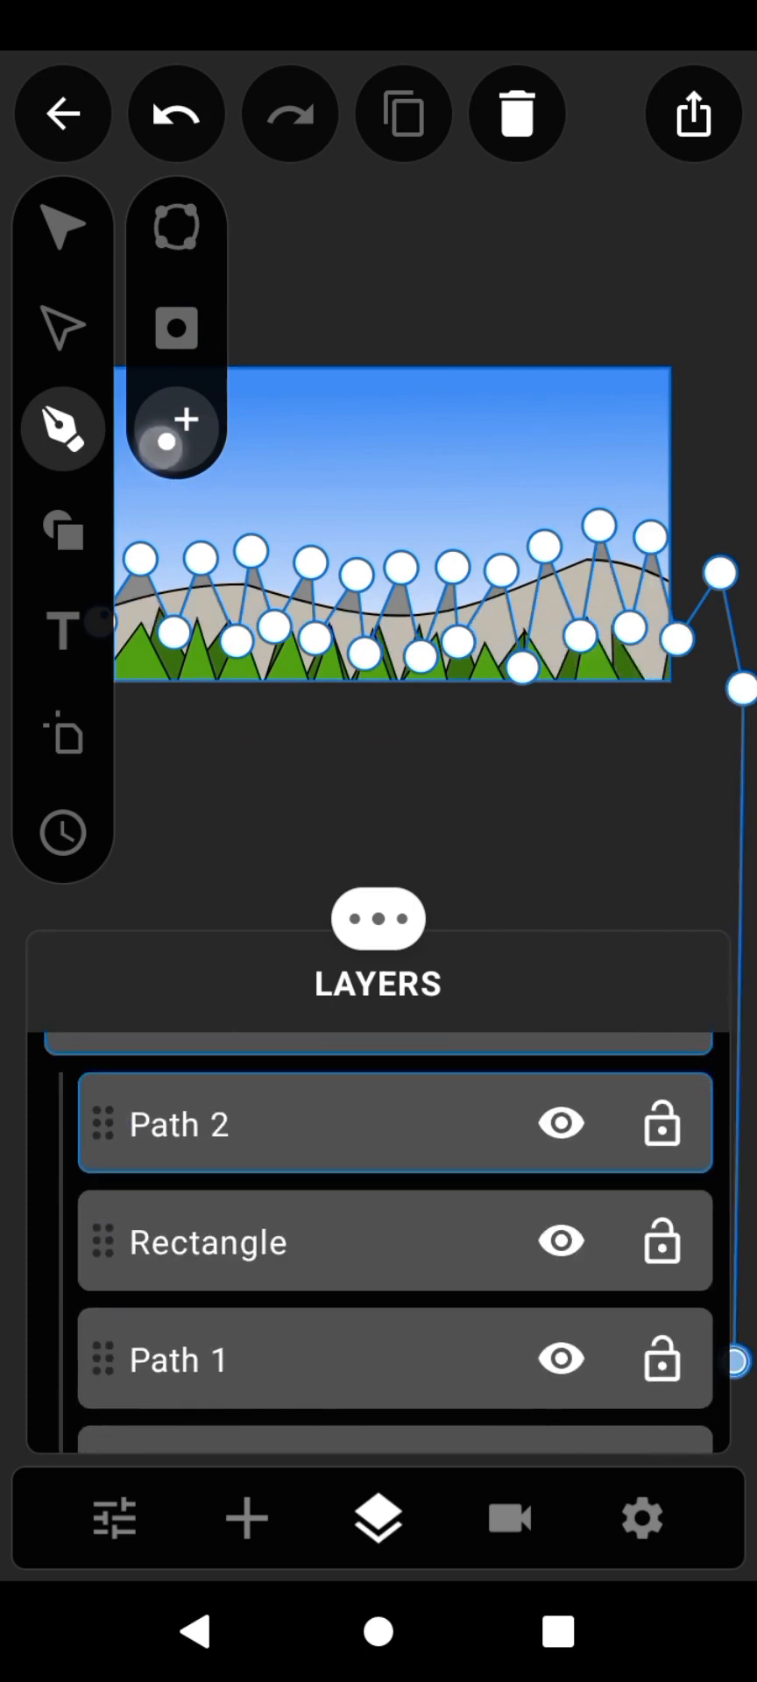
click(61, 226)
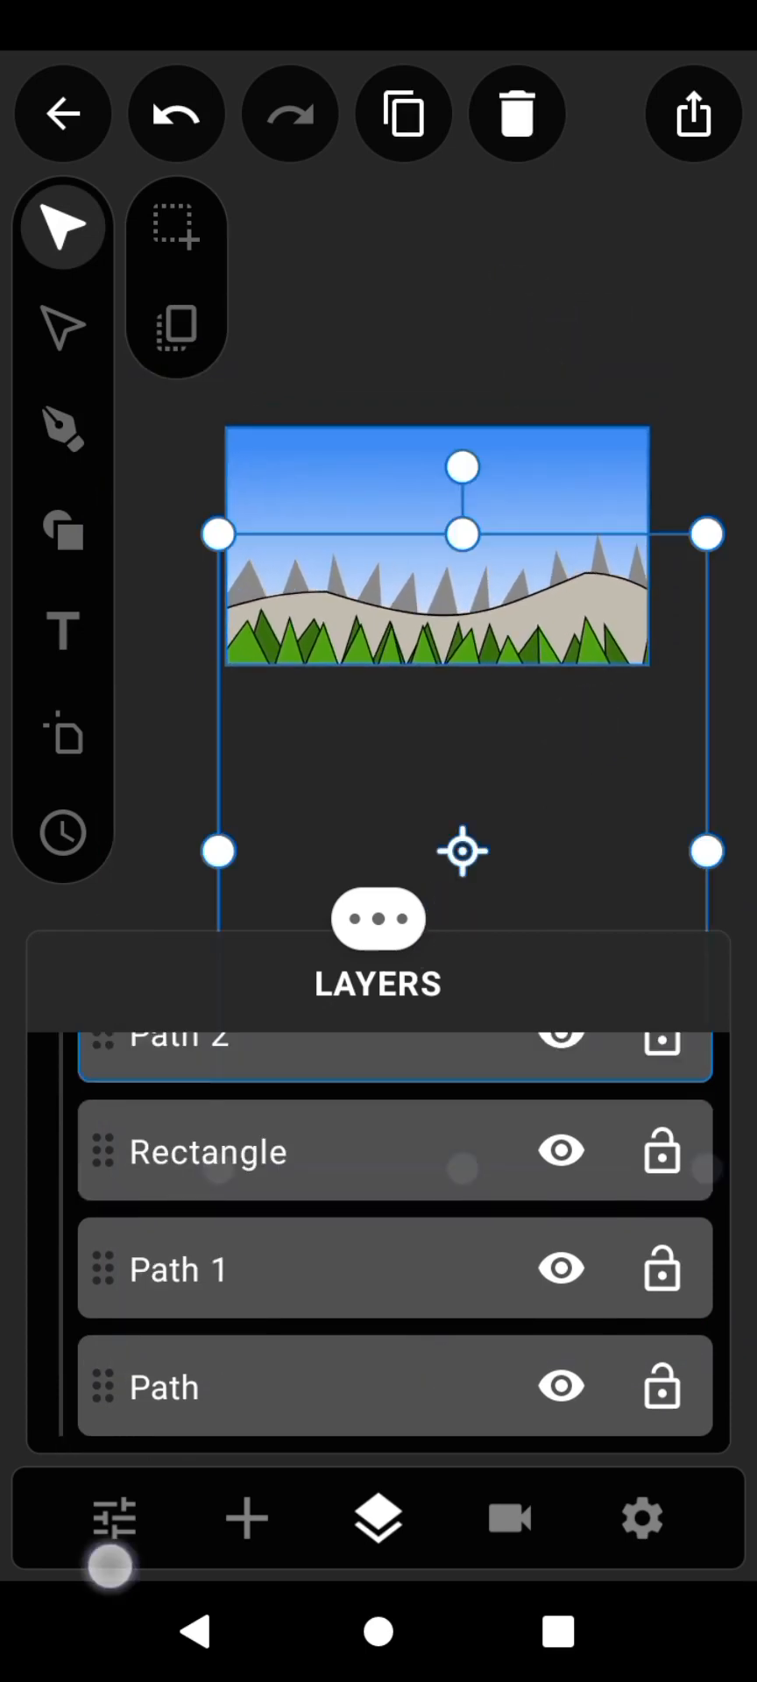
click(112, 1518)
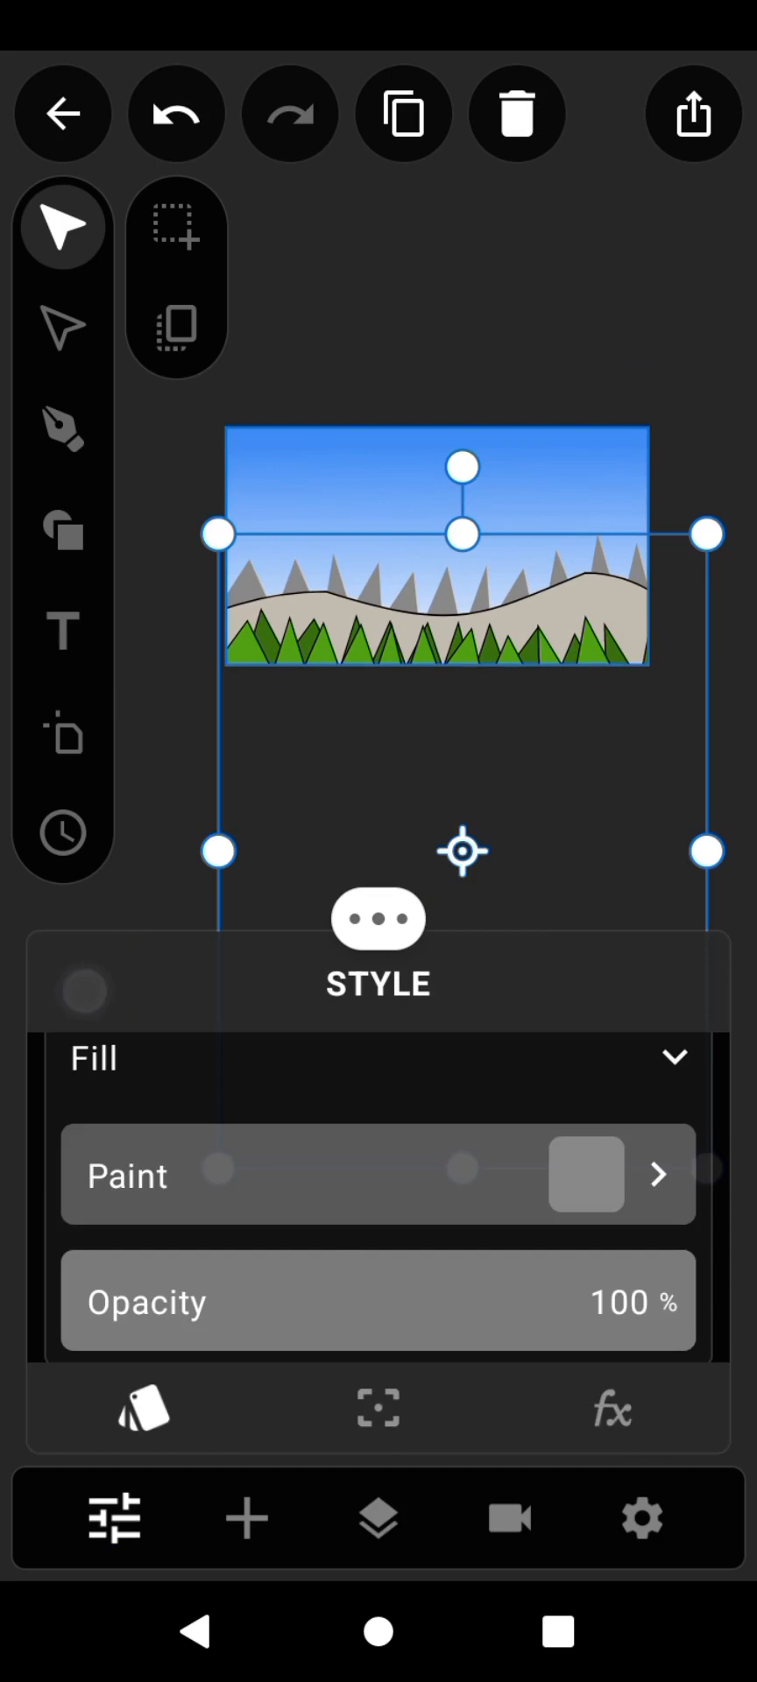
click(611, 1407)
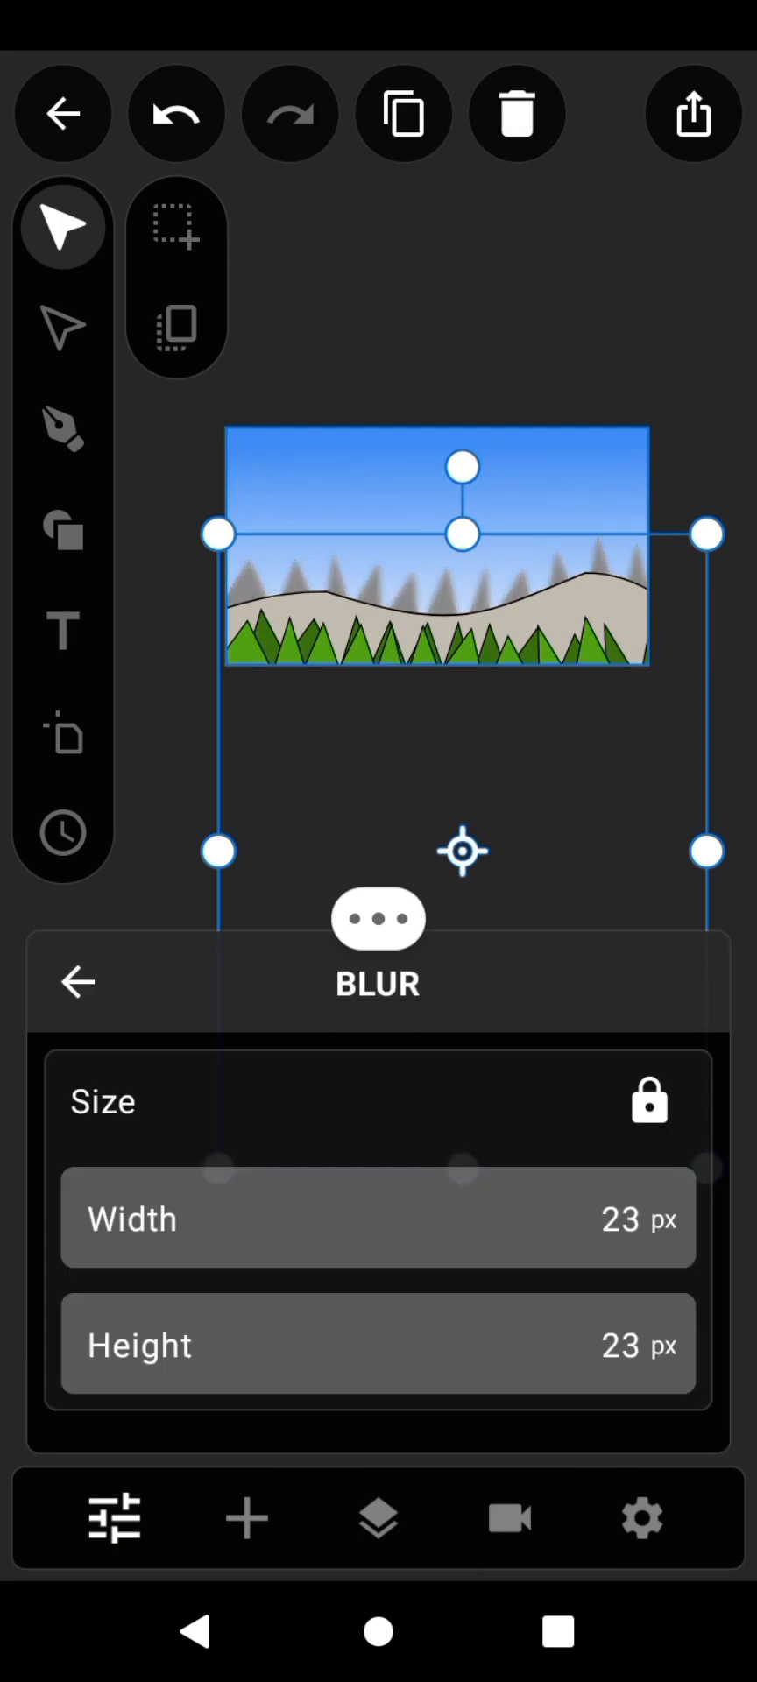
click(75, 983)
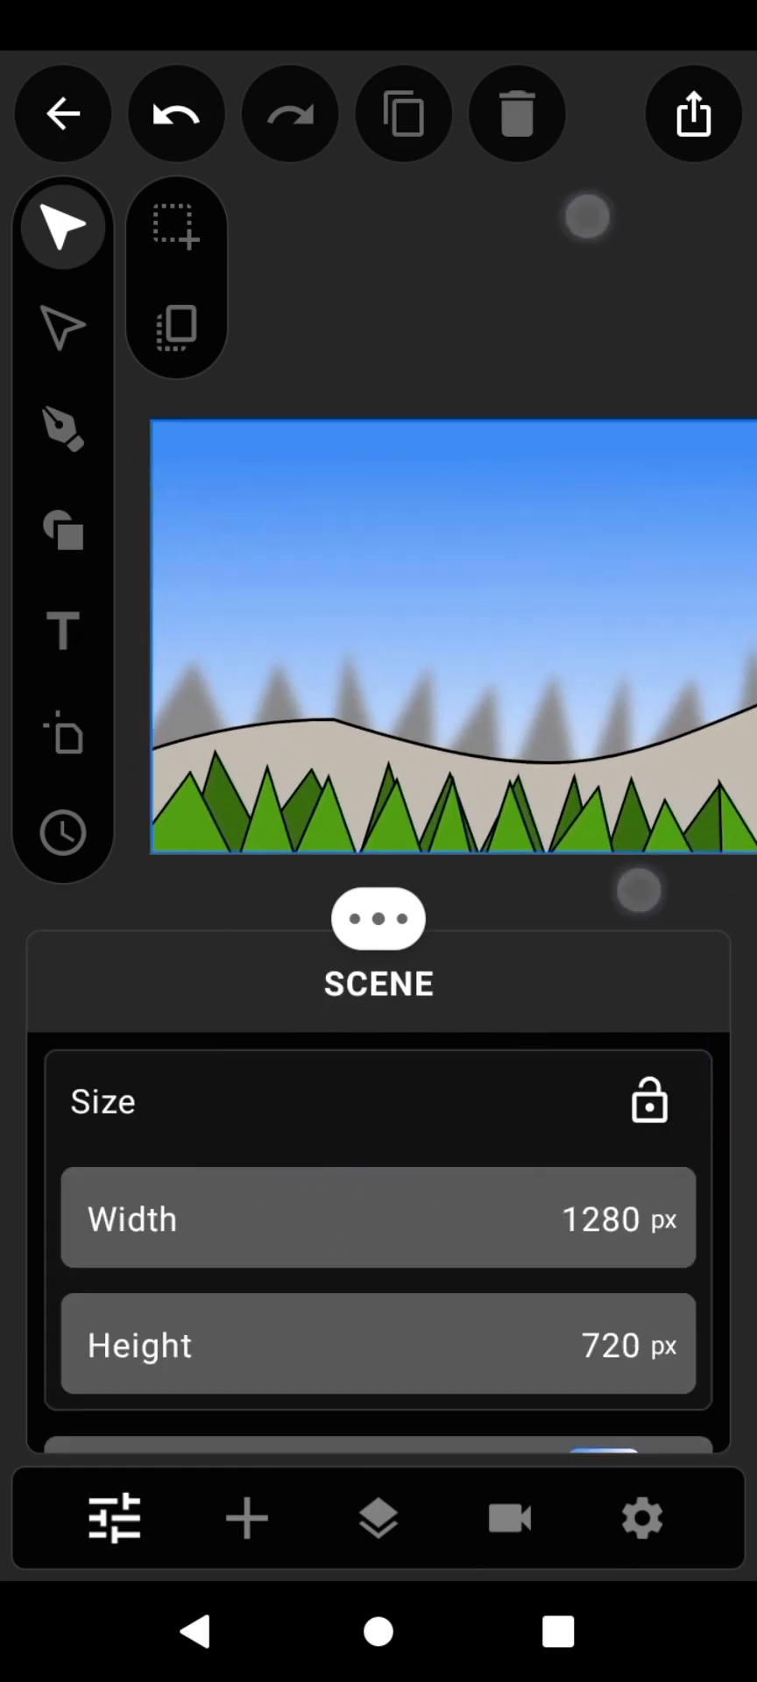
Draw a cloud path in the upper-left sky and fill it white
click(61, 428)
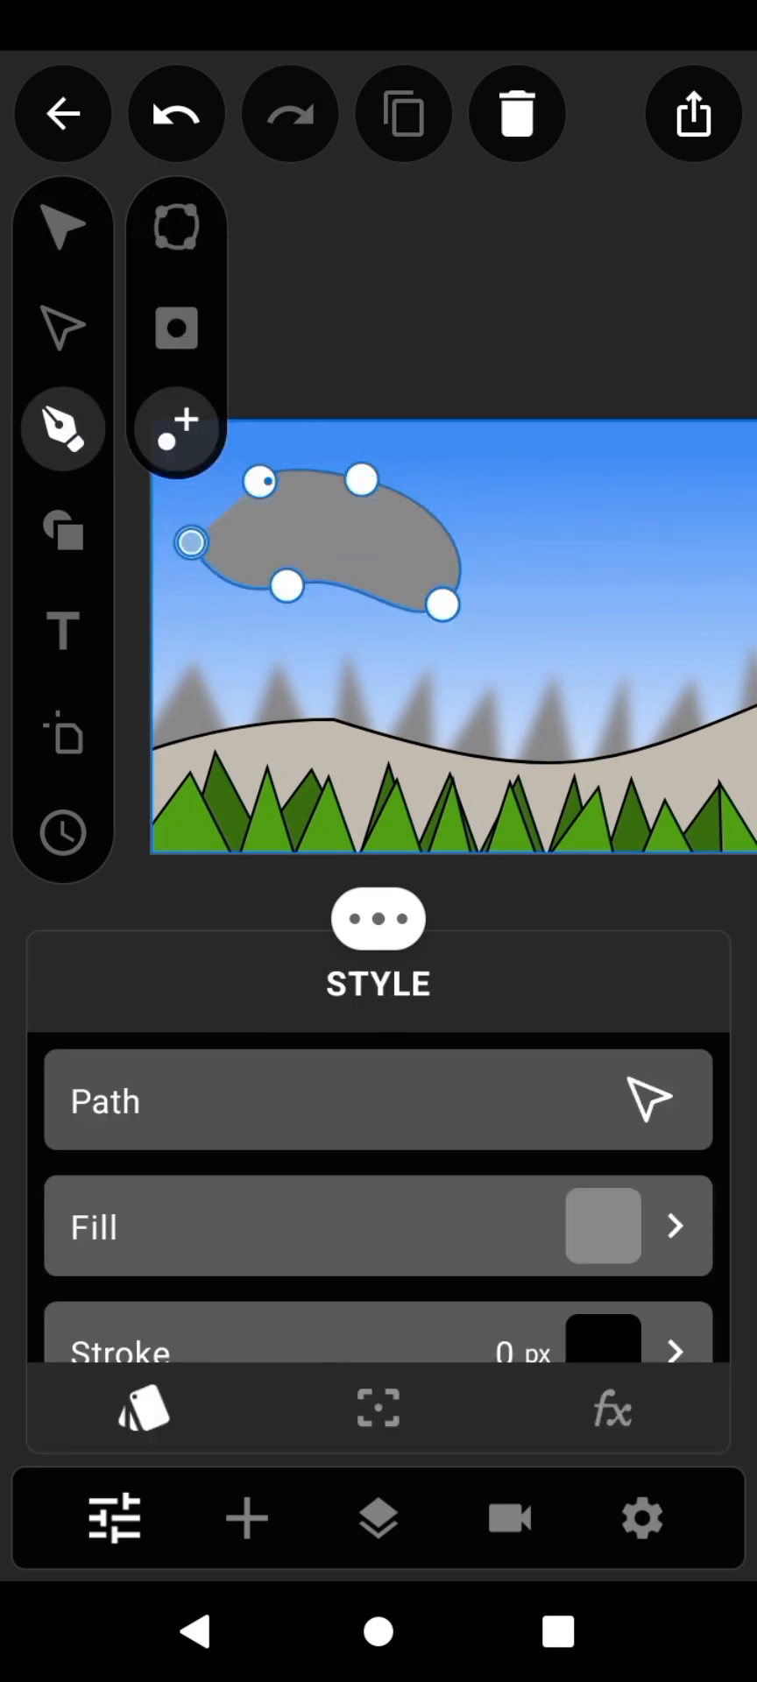
click(61, 226)
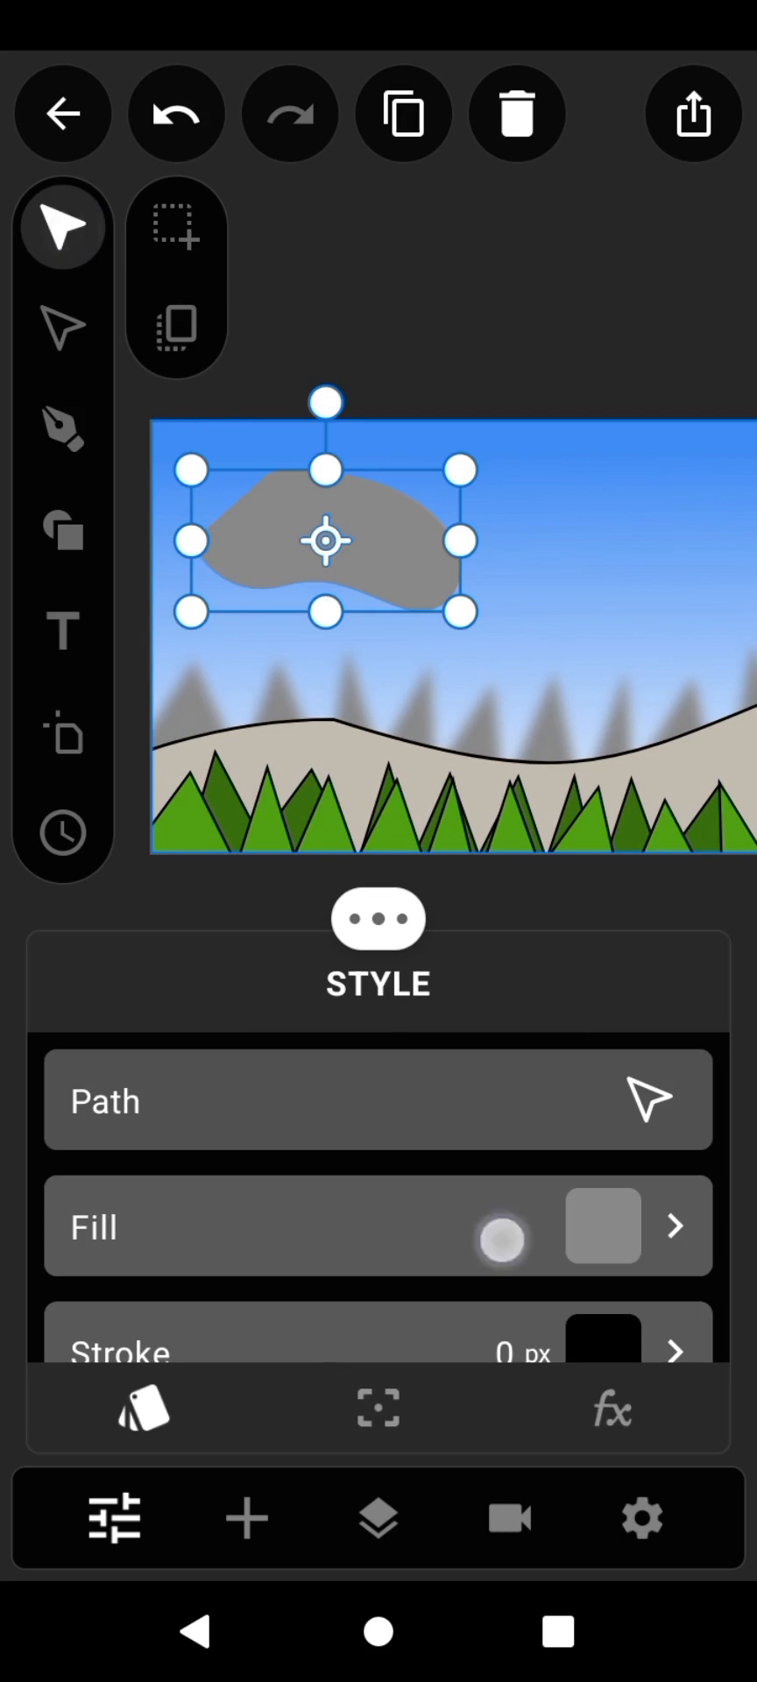
click(600, 1227)
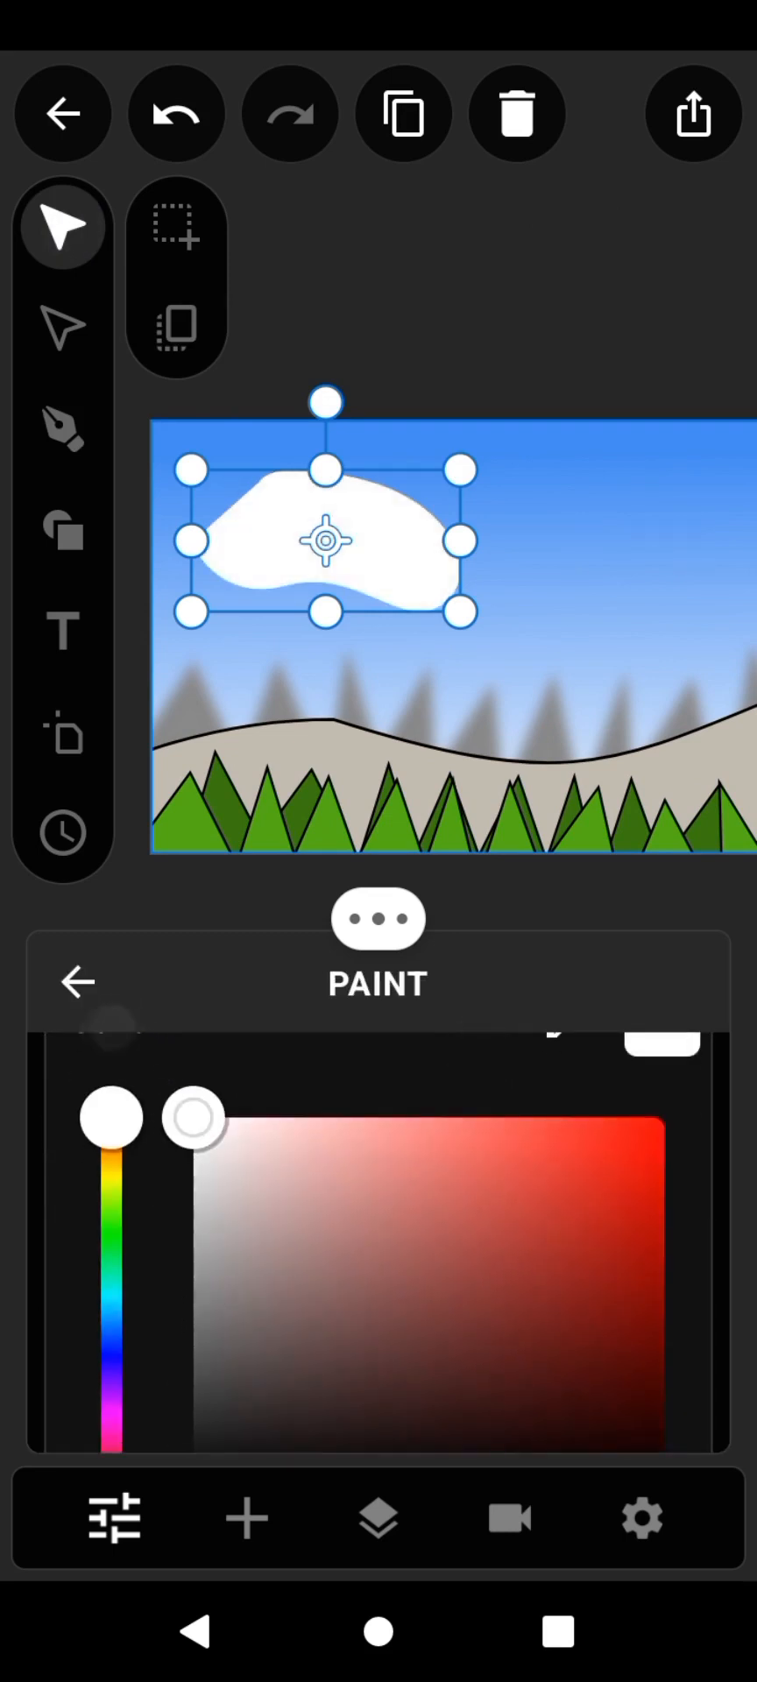
click(75, 981)
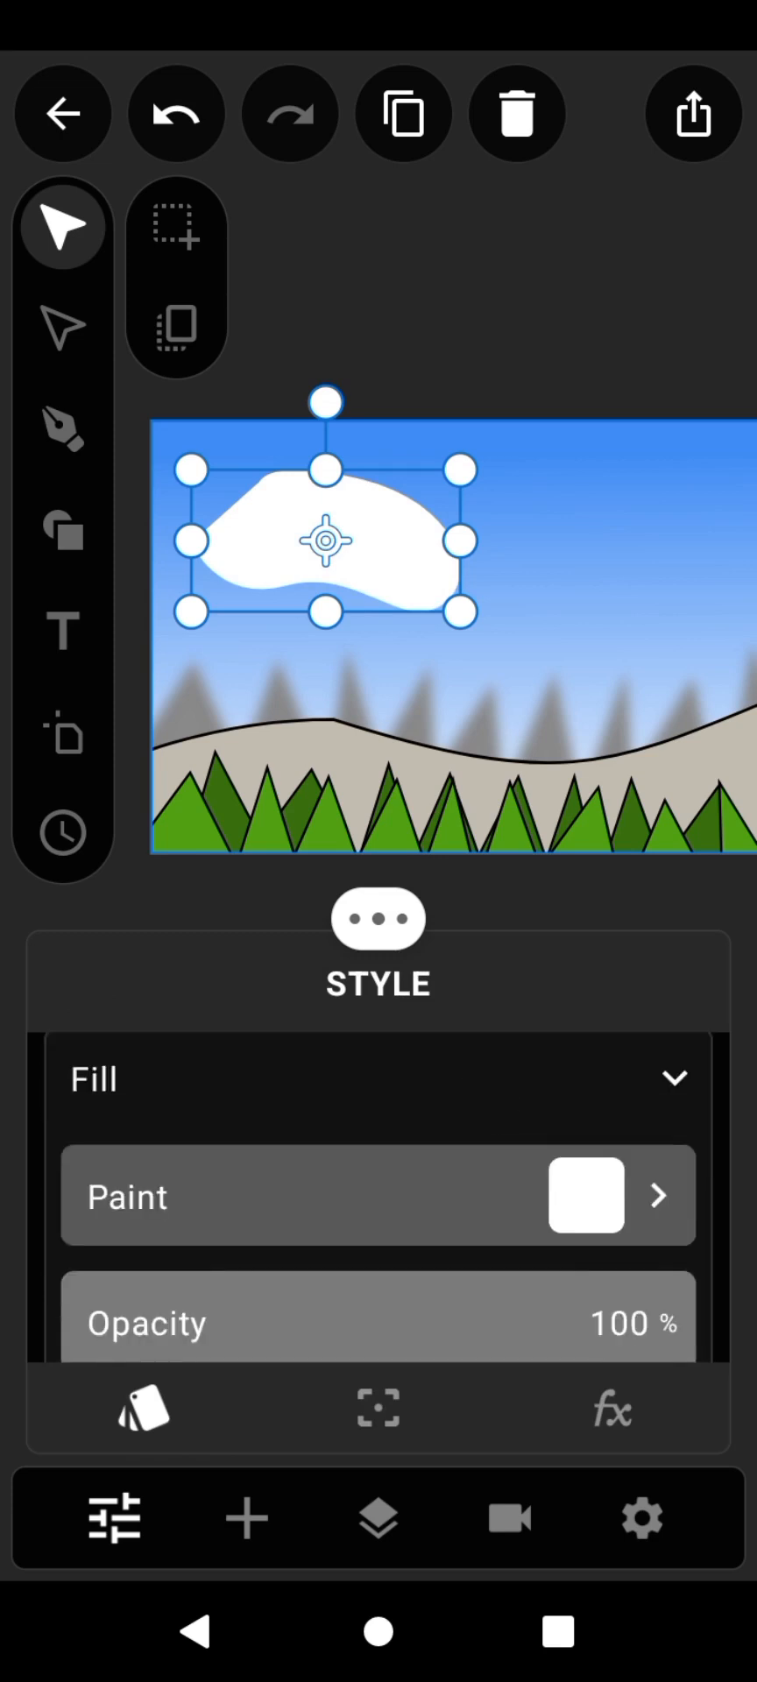
Blur the cloud, lower its opacity to 68%, and select the second cloud shape
click(611, 1407)
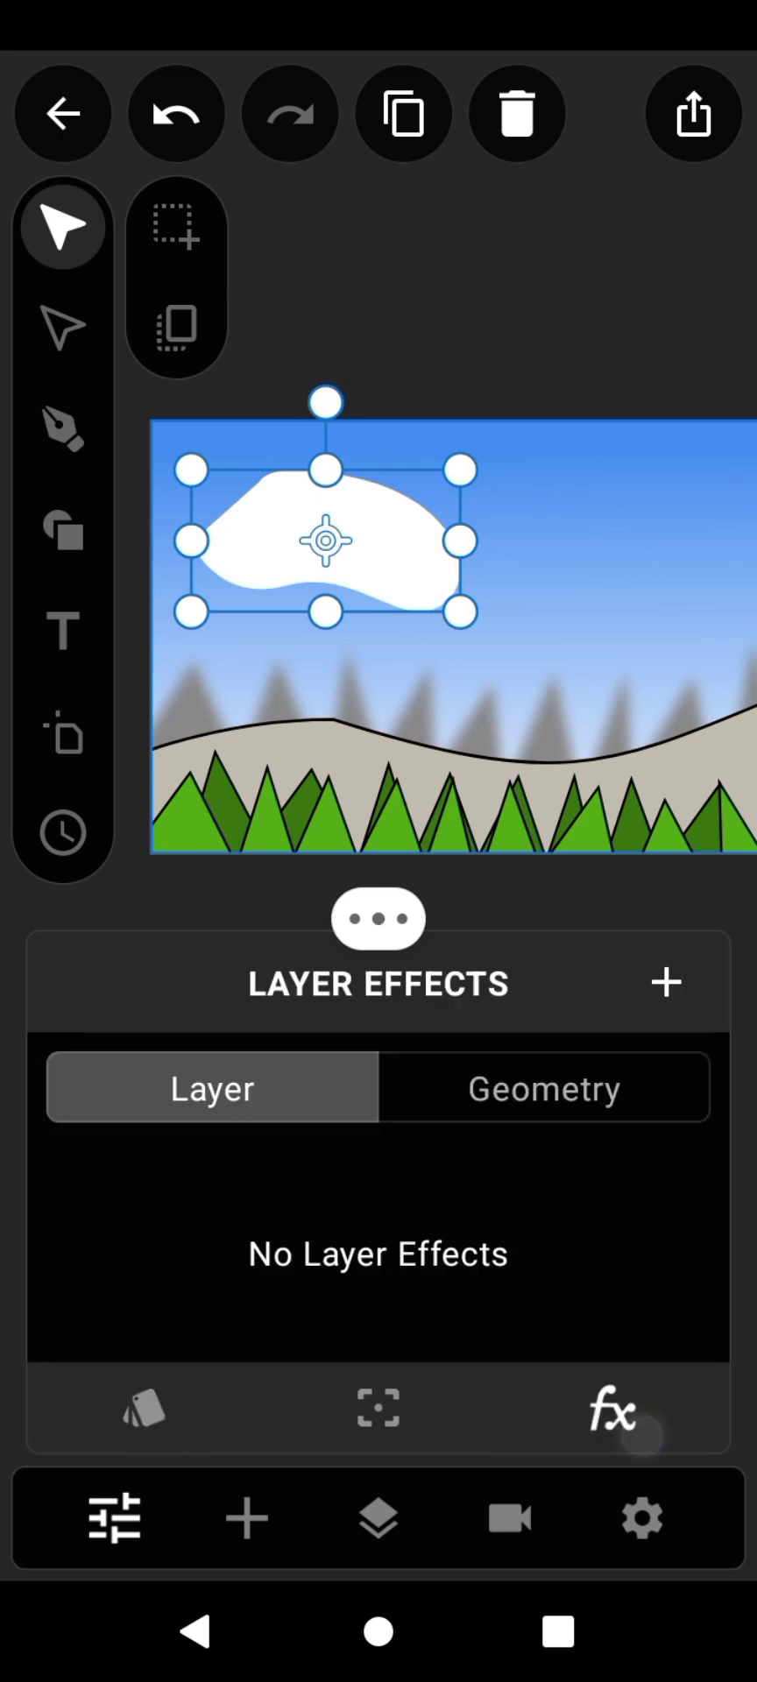
click(664, 981)
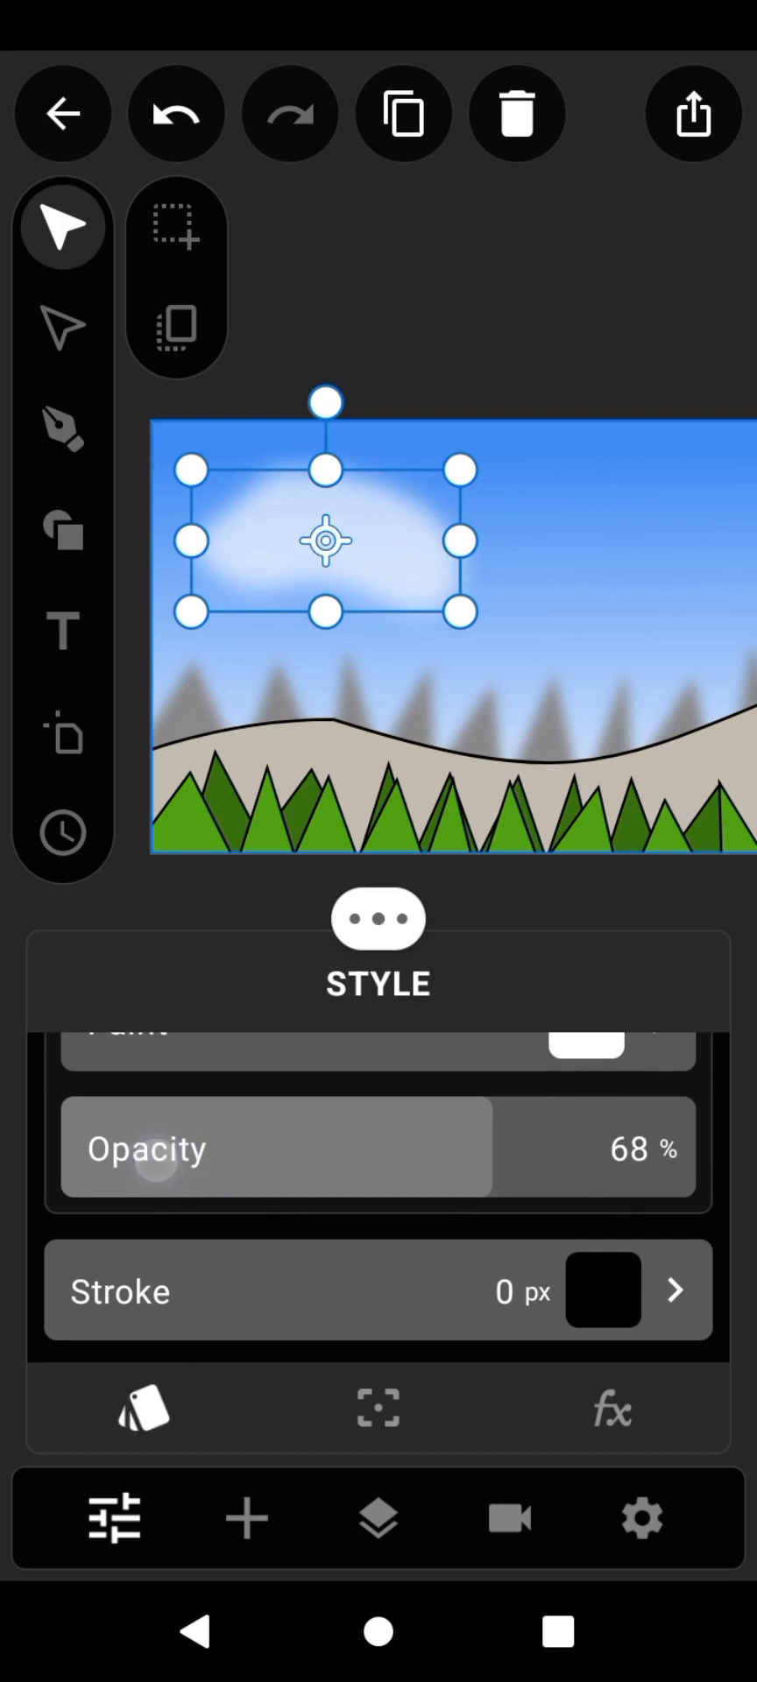
drag(326, 542, 308, 489)
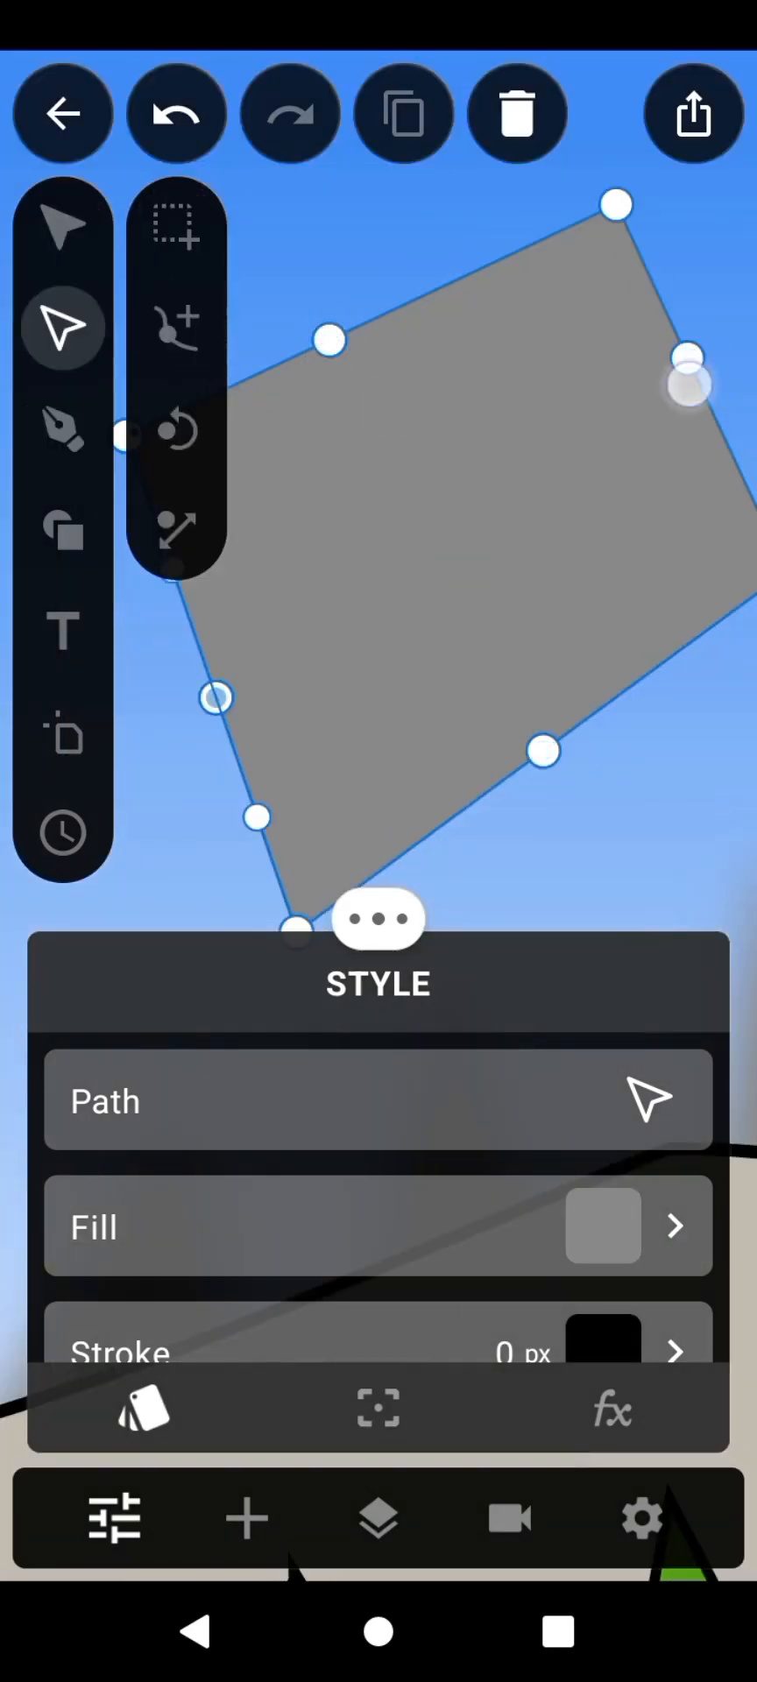
click(675, 1226)
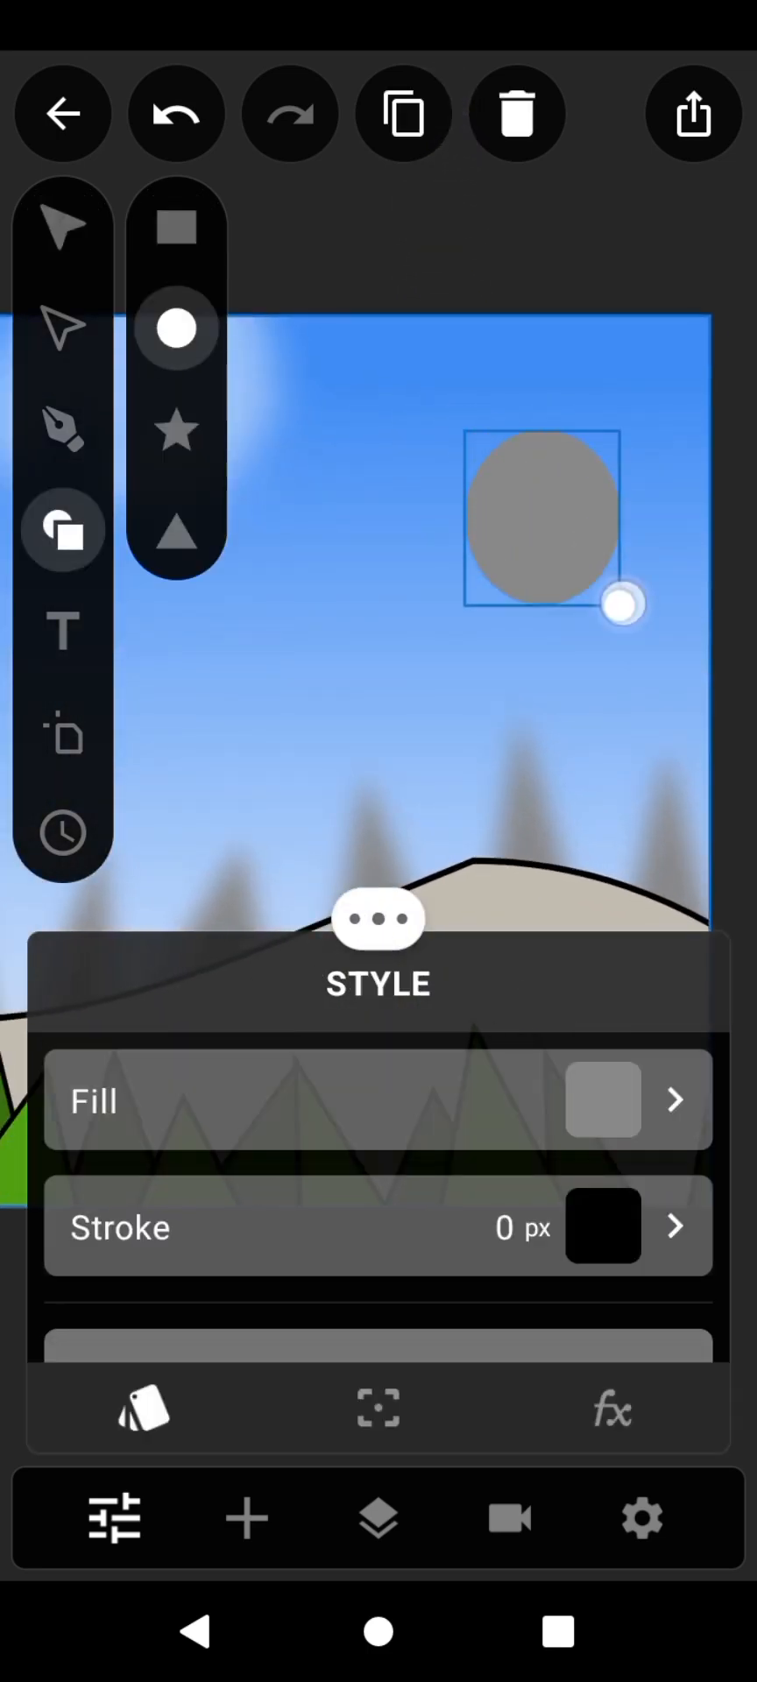
Place a circle in the upper-right sky, fill it bright yellow and enlarge it into a sun
click(62, 226)
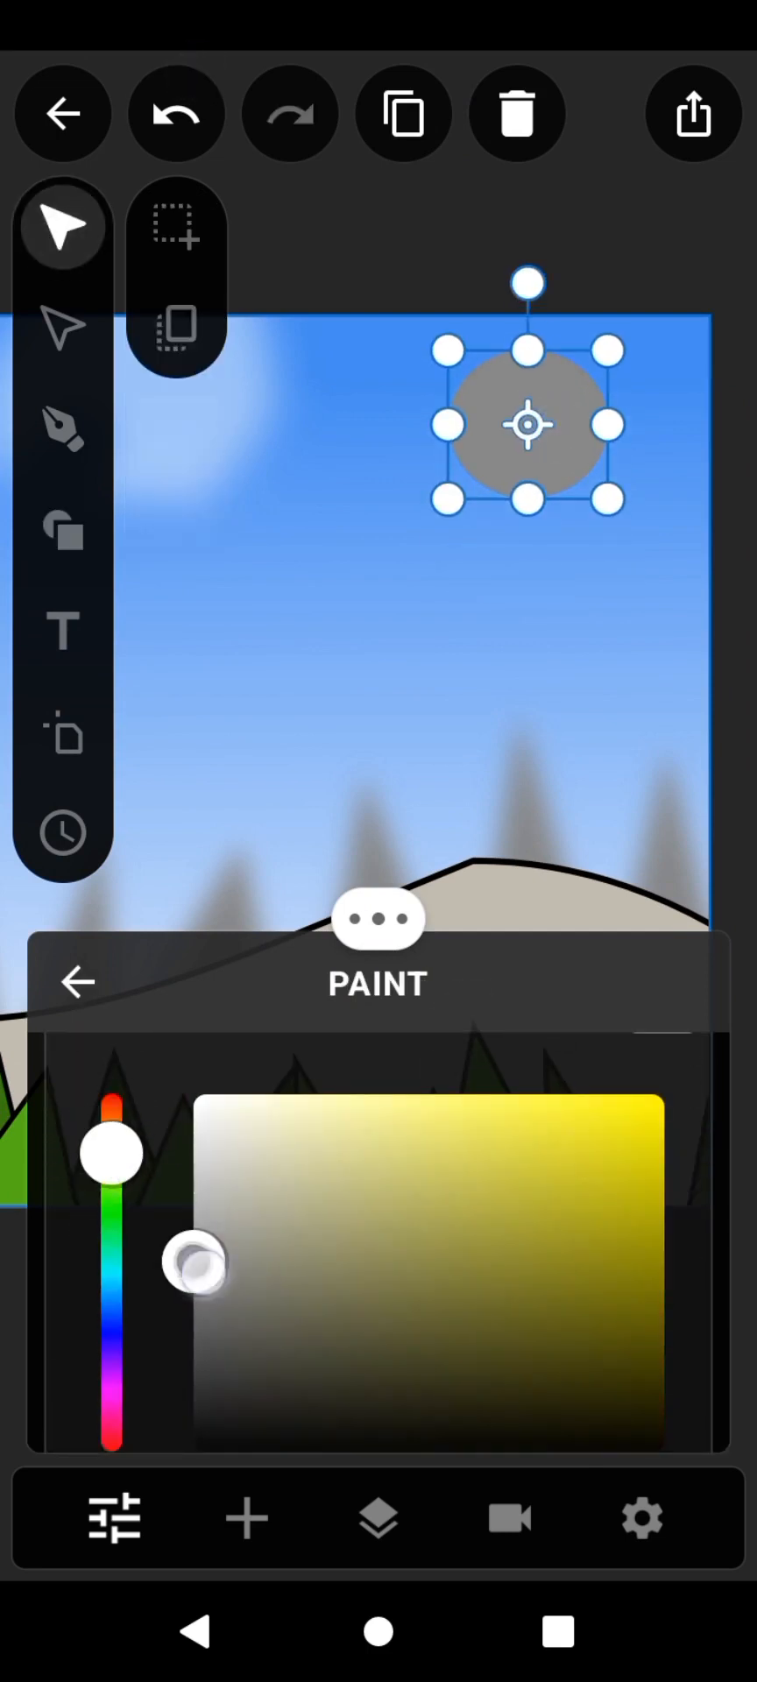
drag(198, 1265, 663, 1113)
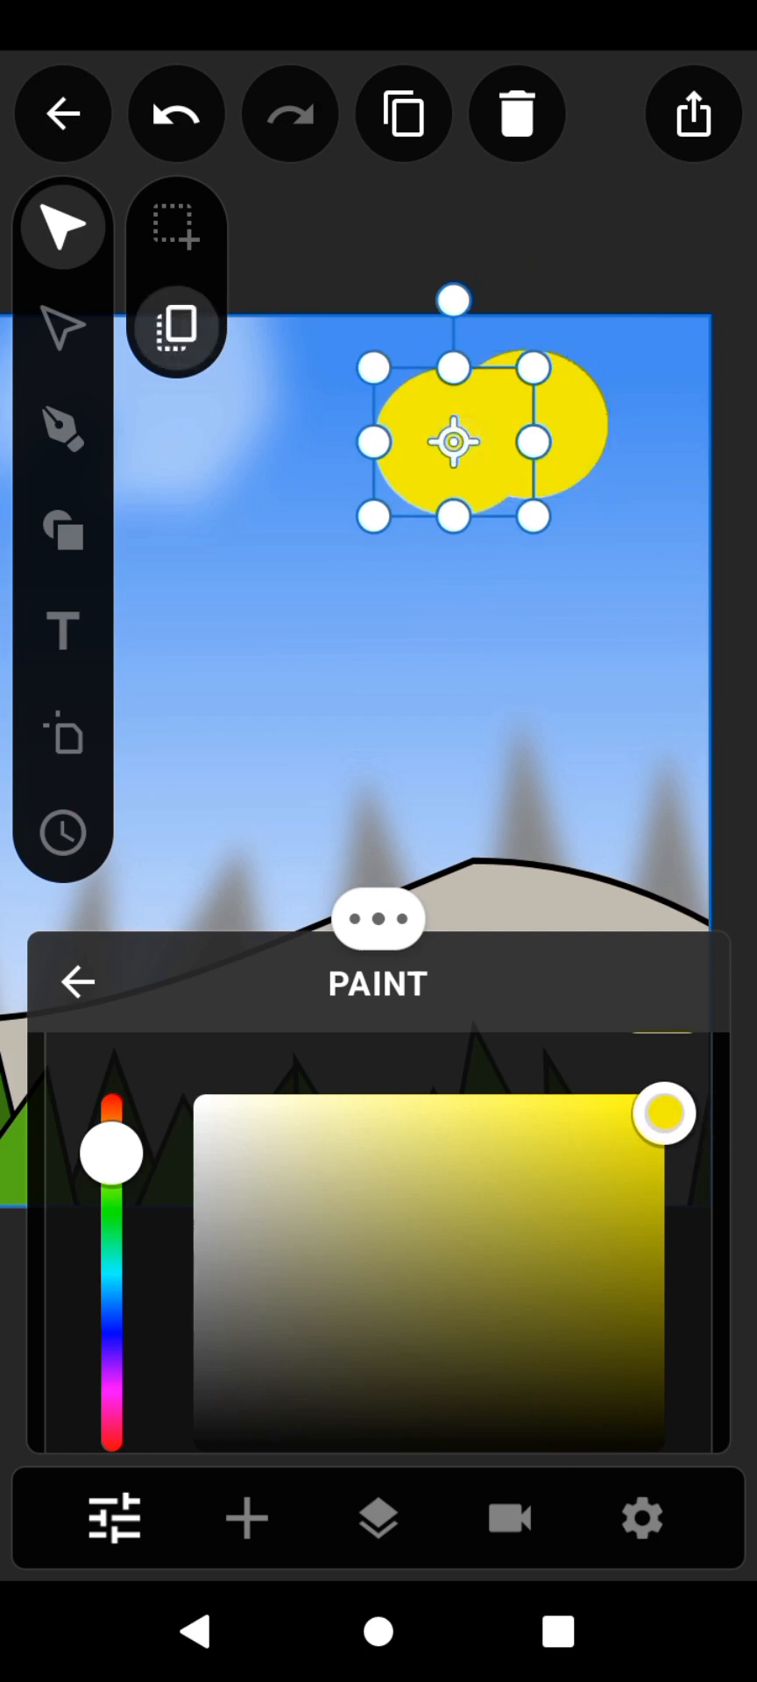
drag(546, 515, 664, 671)
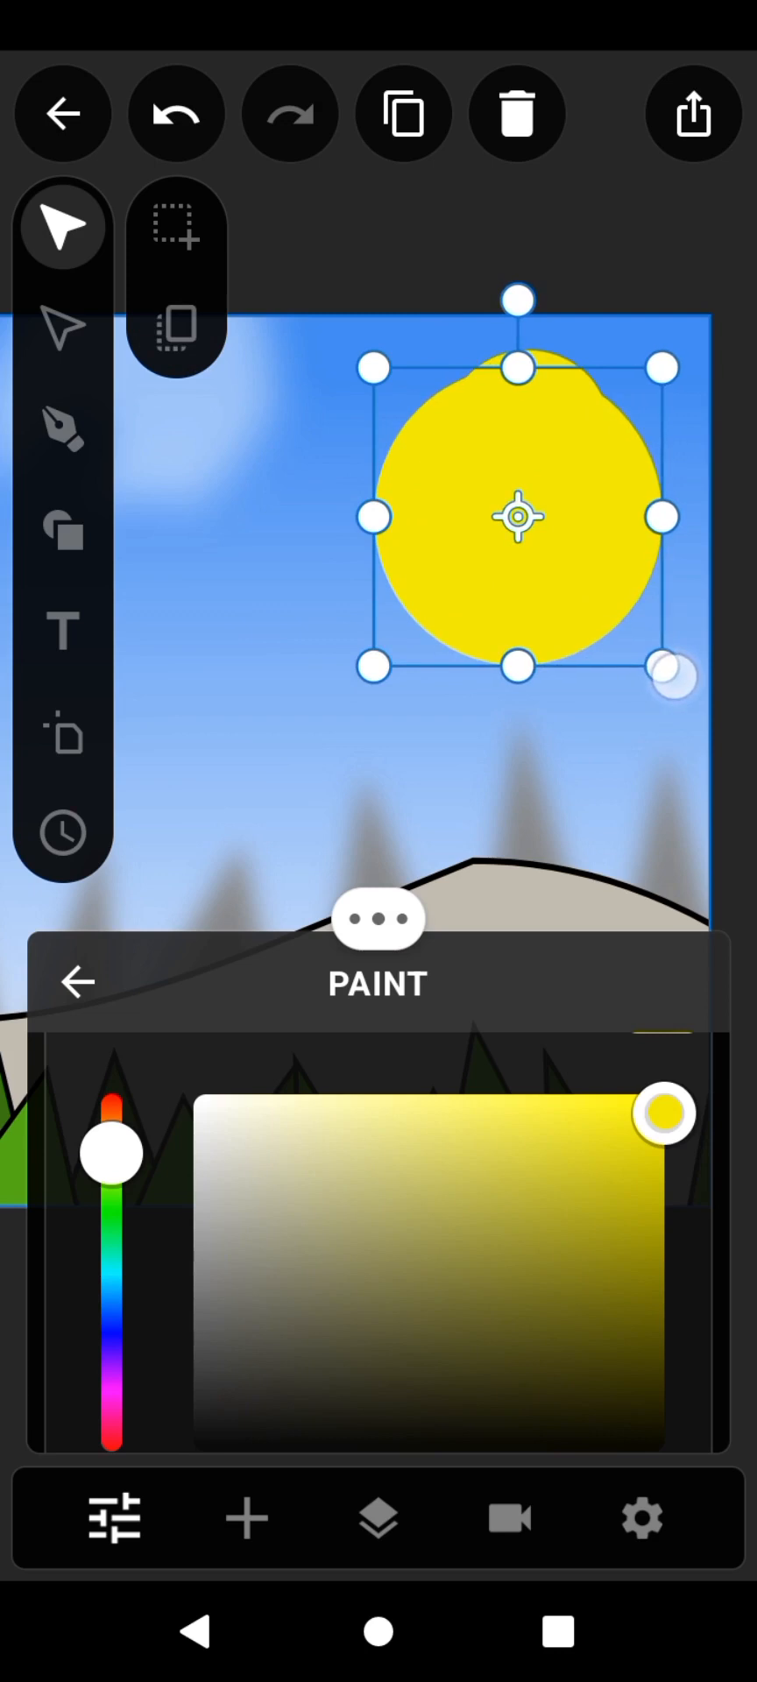
click(376, 1517)
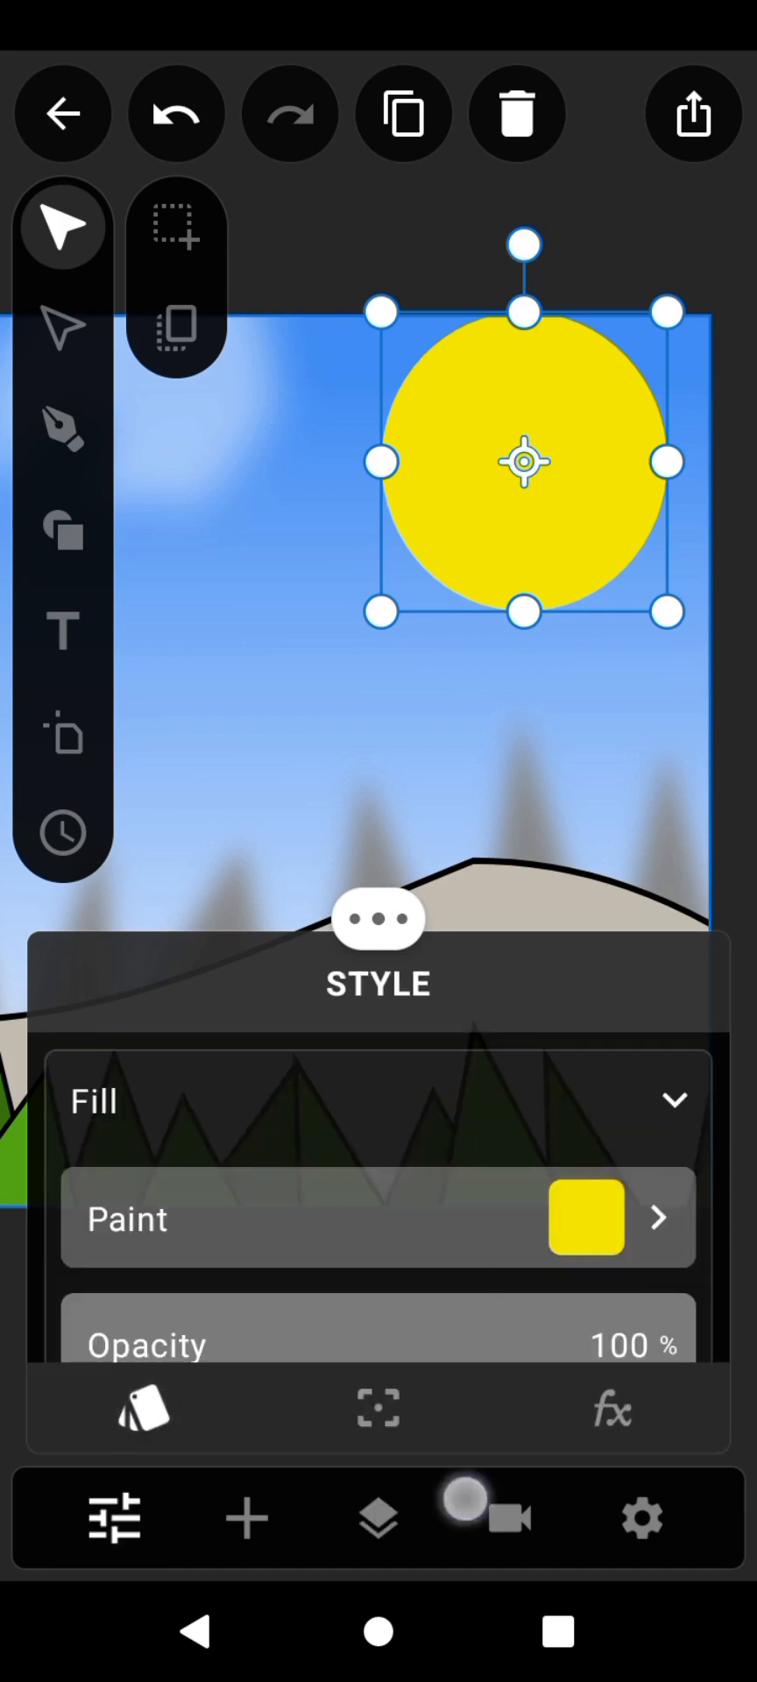
Add a 62×62 px Blur layer effect to the sun and show the Layers panel
click(611, 1409)
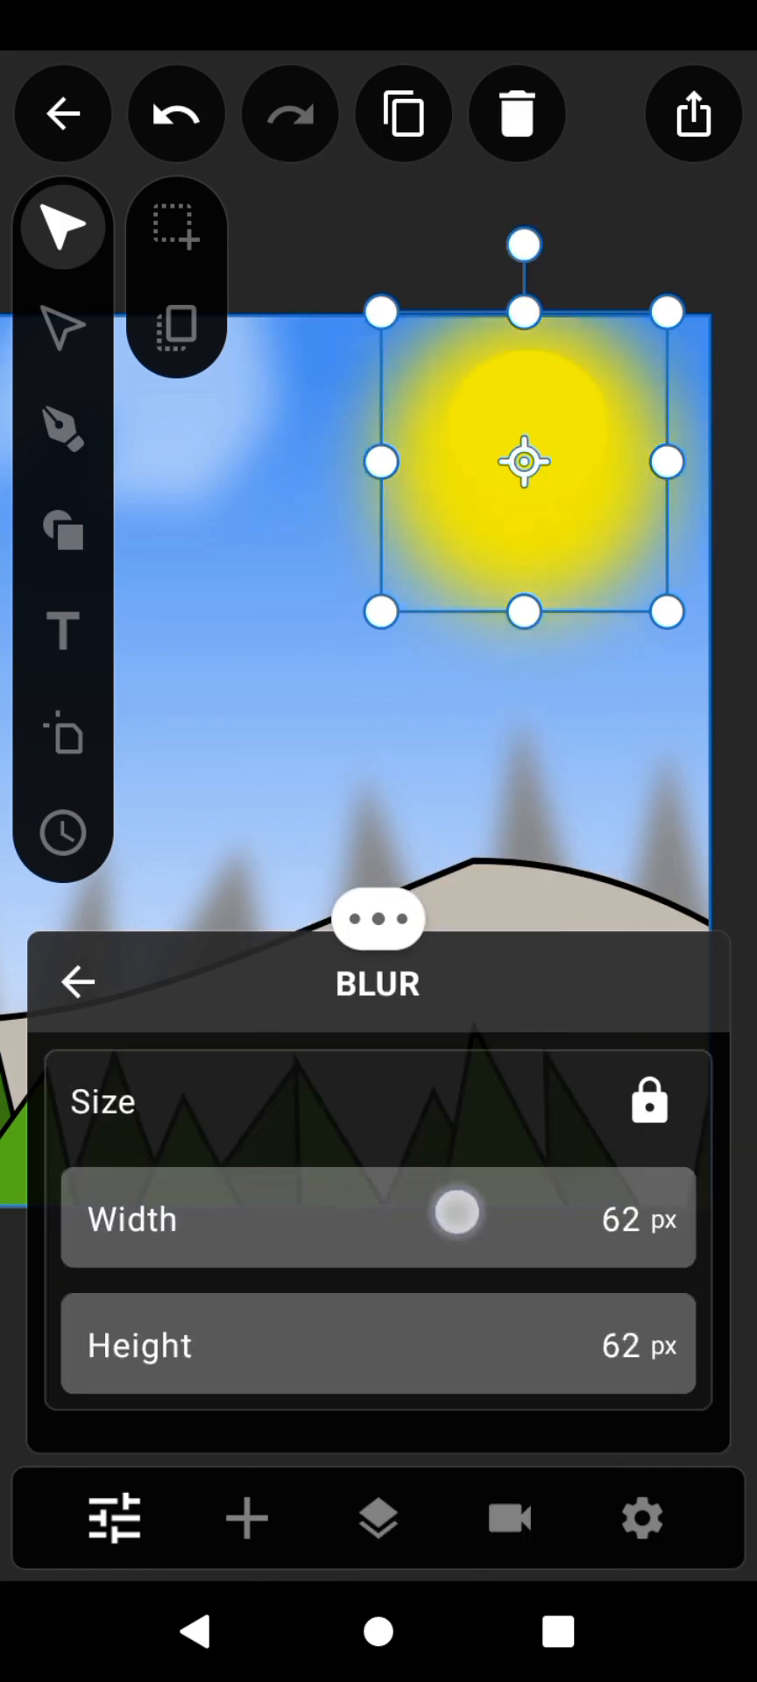
click(77, 981)
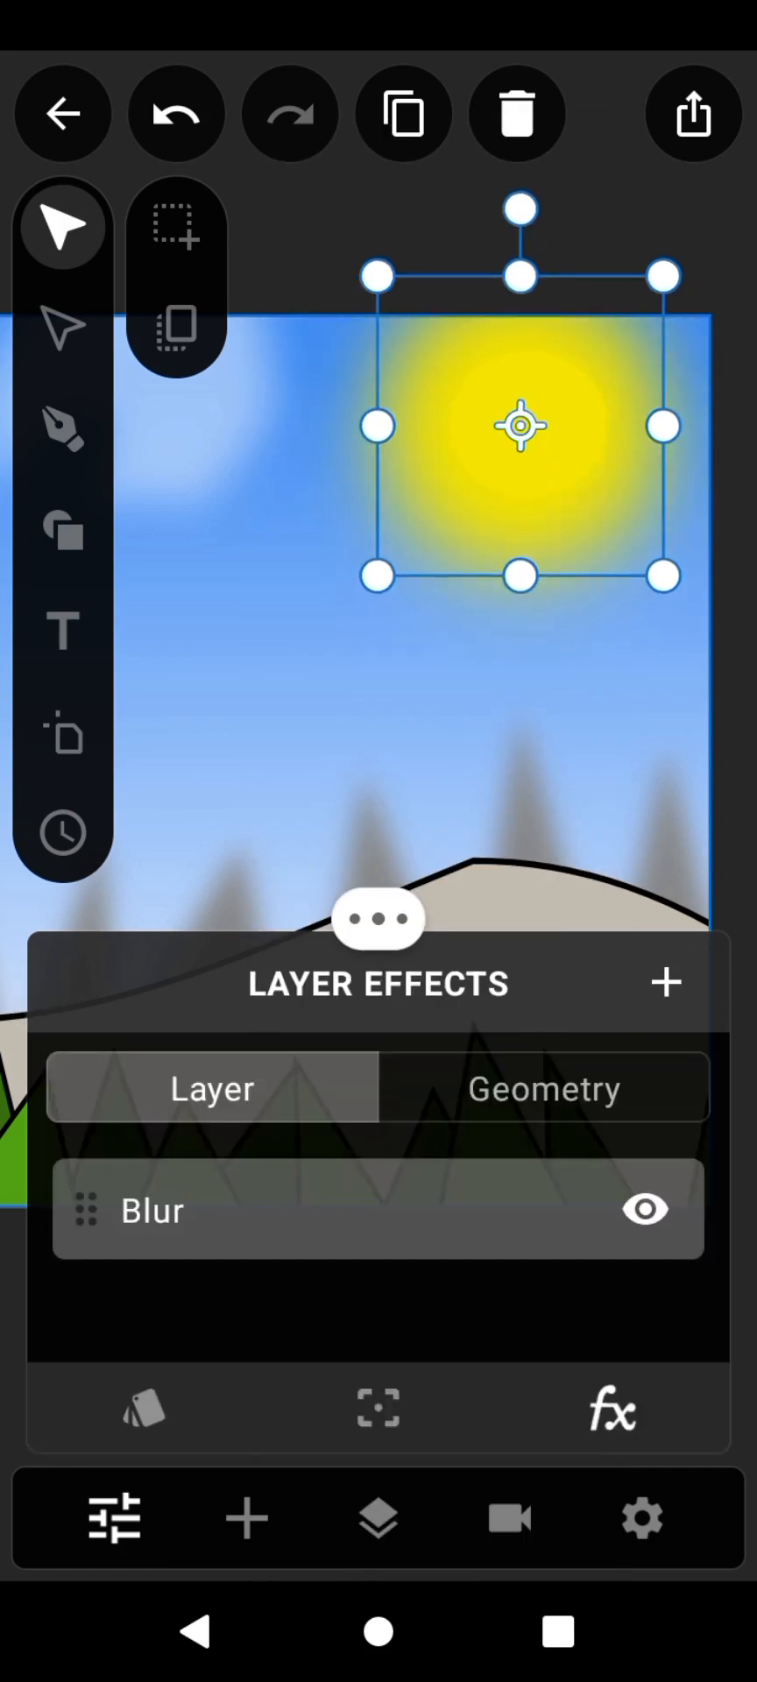
click(144, 1408)
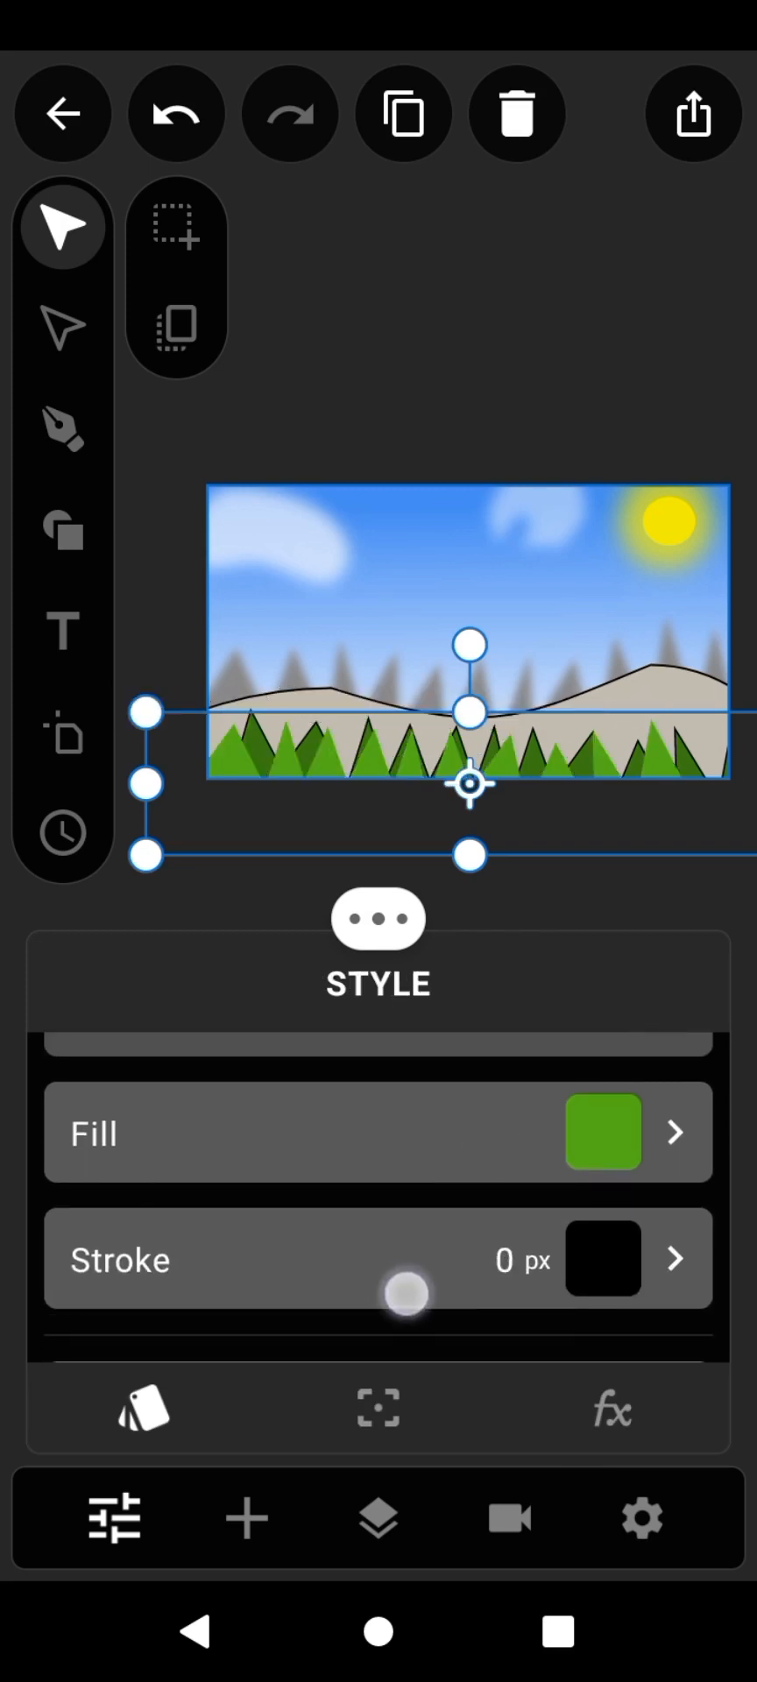
click(377, 1518)
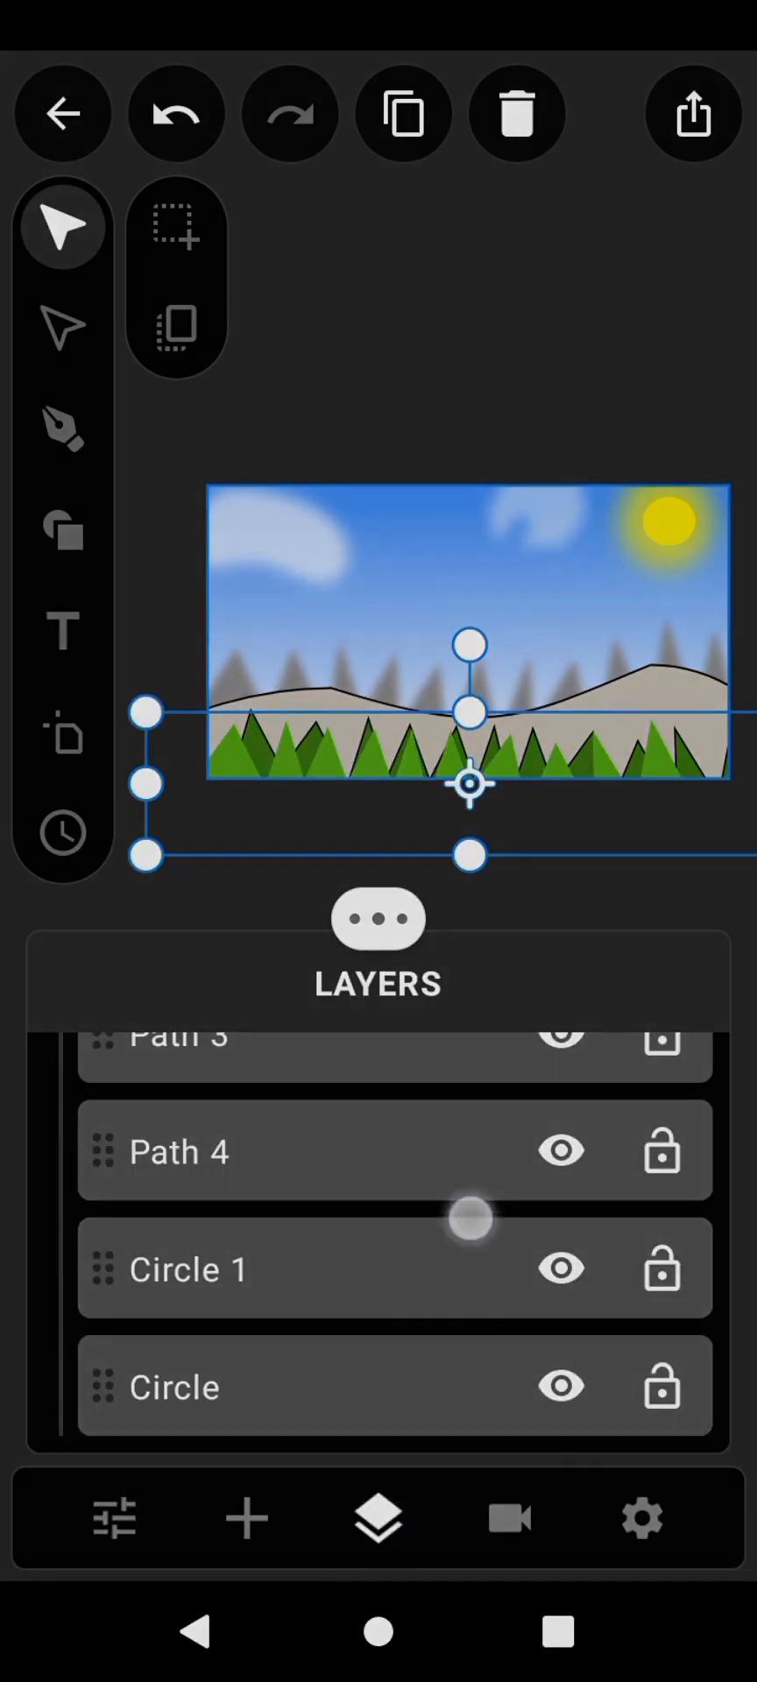